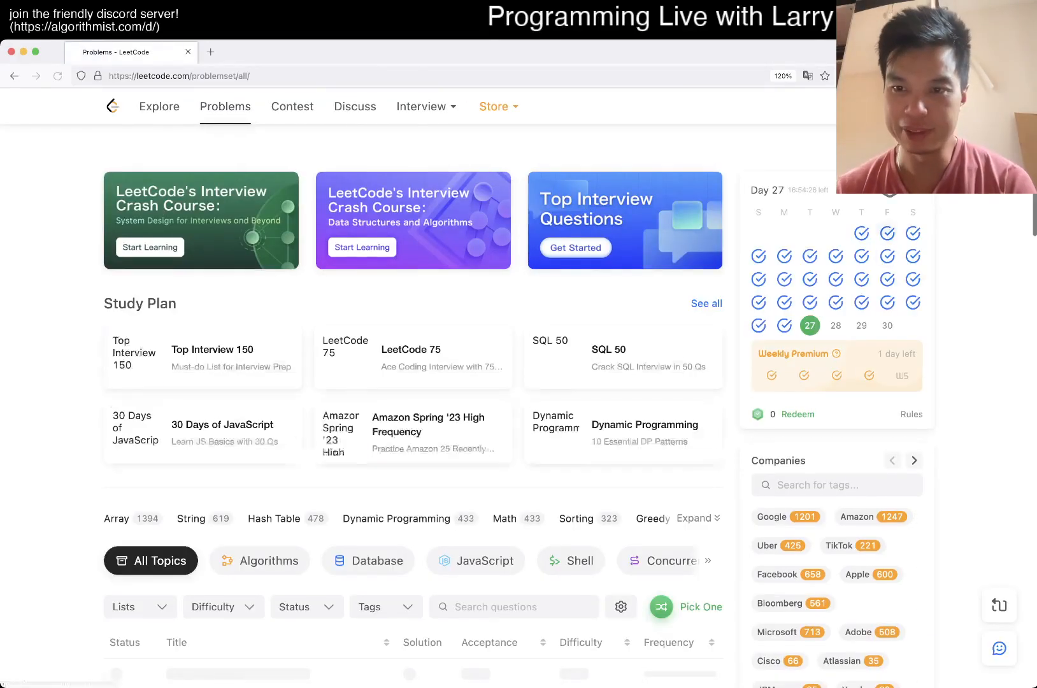
- Open problem 373 'Find K Pairs with Smallest Sums' in a new tab with the Python3 template
{"action": "left_click", "coordinate": [701, 606]}
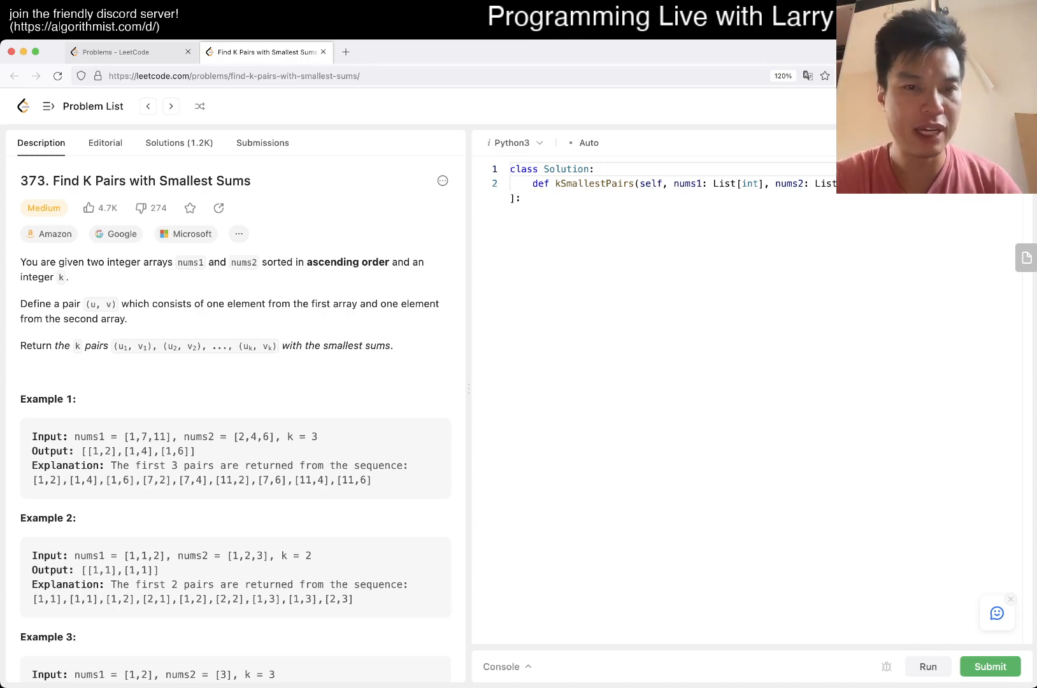
- Review the examples and constraints, then add an empty line 3 in the method body
{"action": "scroll", "scroll_direction": "down", "scroll_amount": 3}
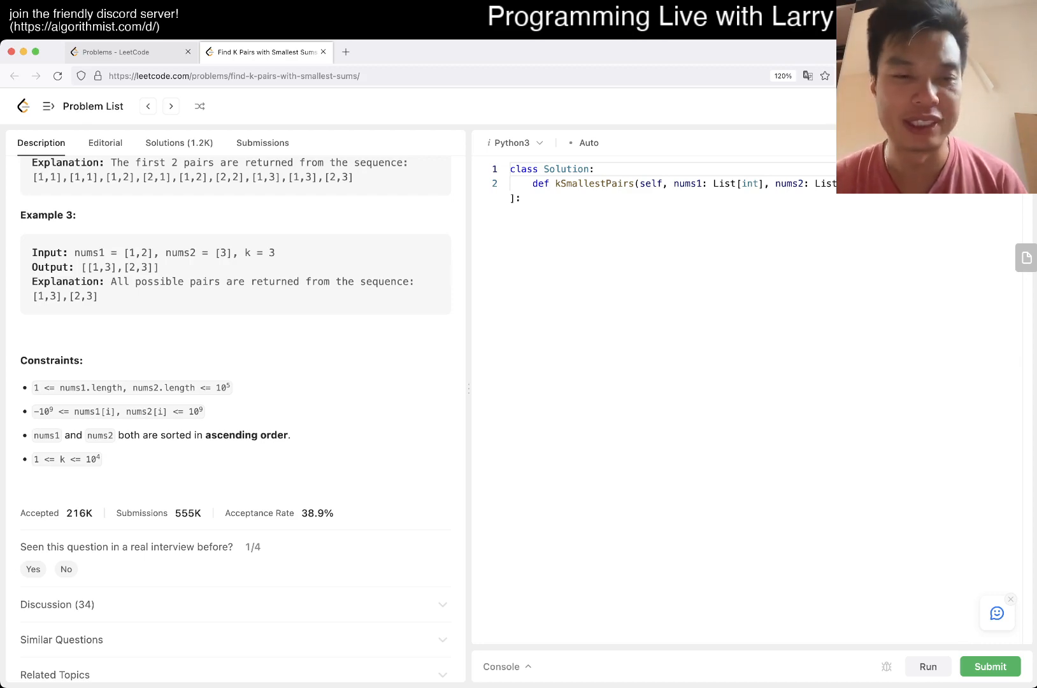
{"action": "scroll", "scroll_direction": "up", "scroll_amount": 3}
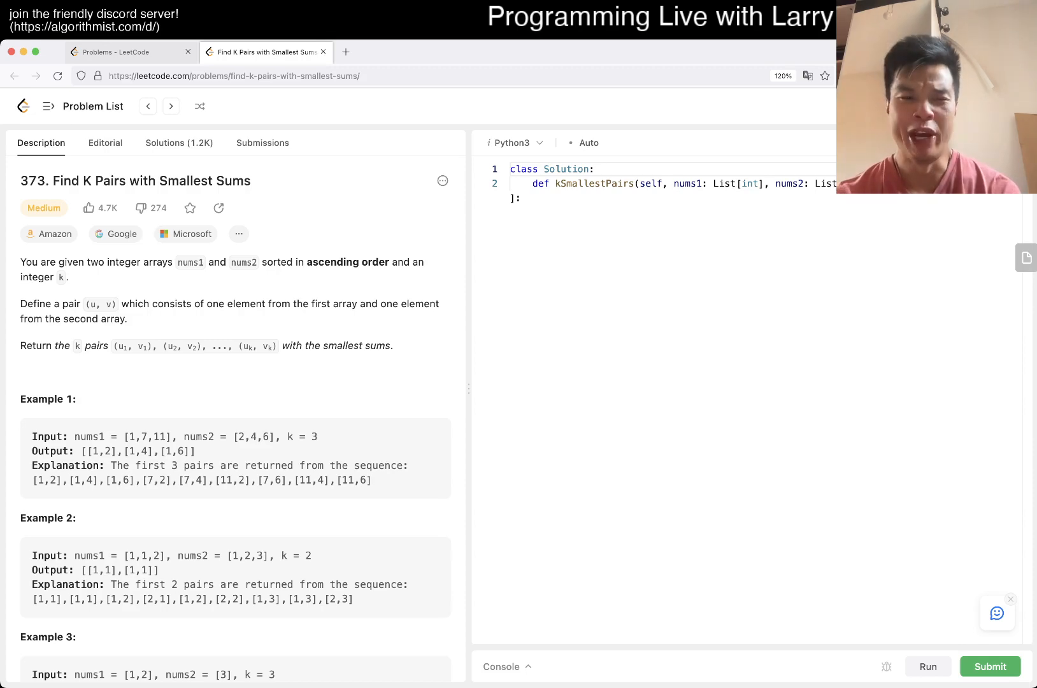
{"action": "scroll", "scroll_direction": "down", "scroll_amount": 3}
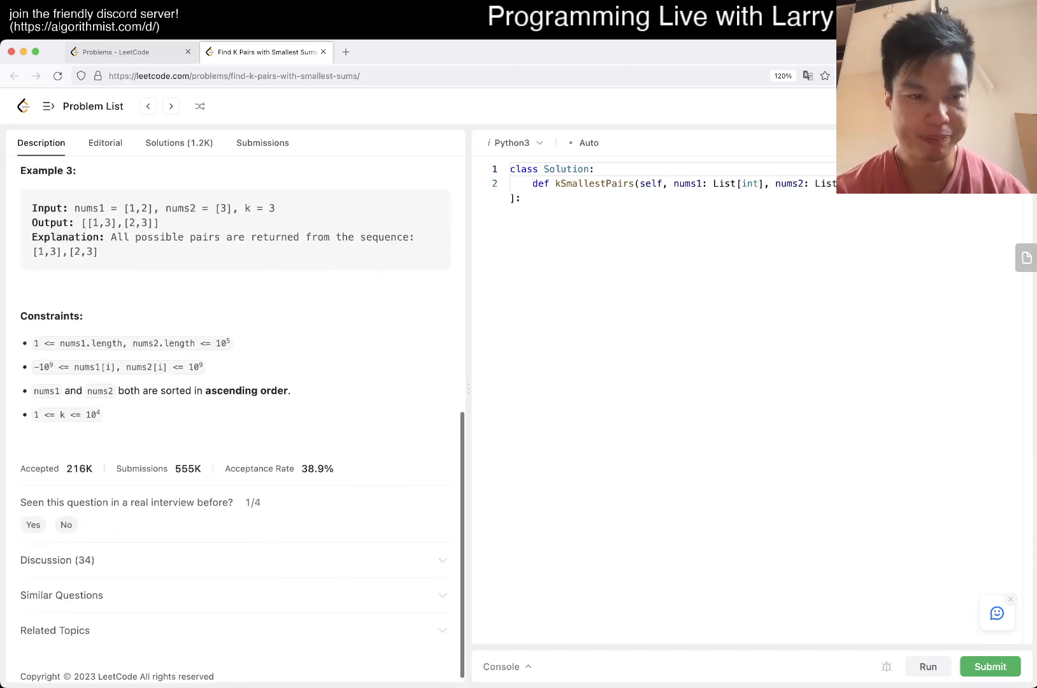
{"action": "scroll", "scroll_direction": "up", "scroll_amount": 3}
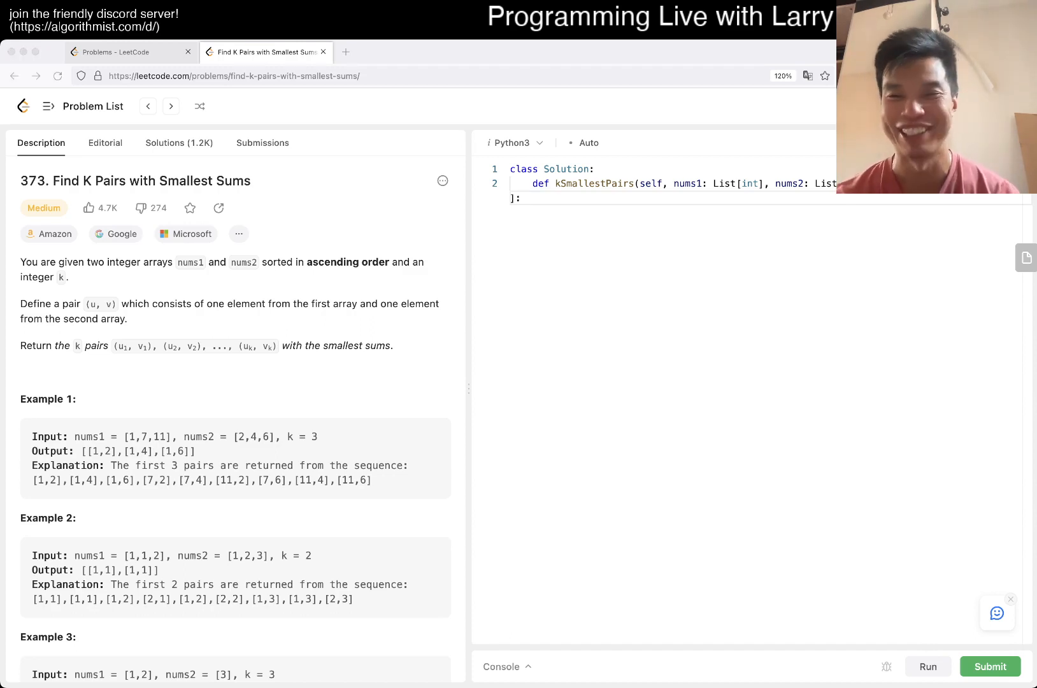
{"action": "left_click", "coordinate": [521, 198]}
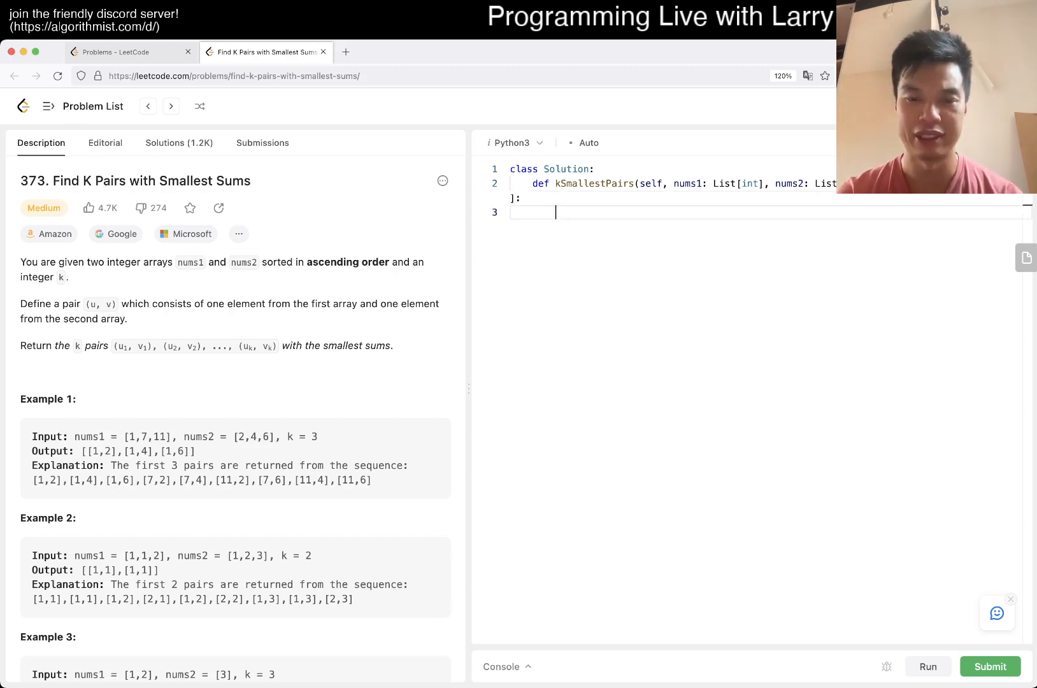
- Initialise h = [] on line 3 and begin a for statement on line 5
{"action": "type", "text": "h = []"}
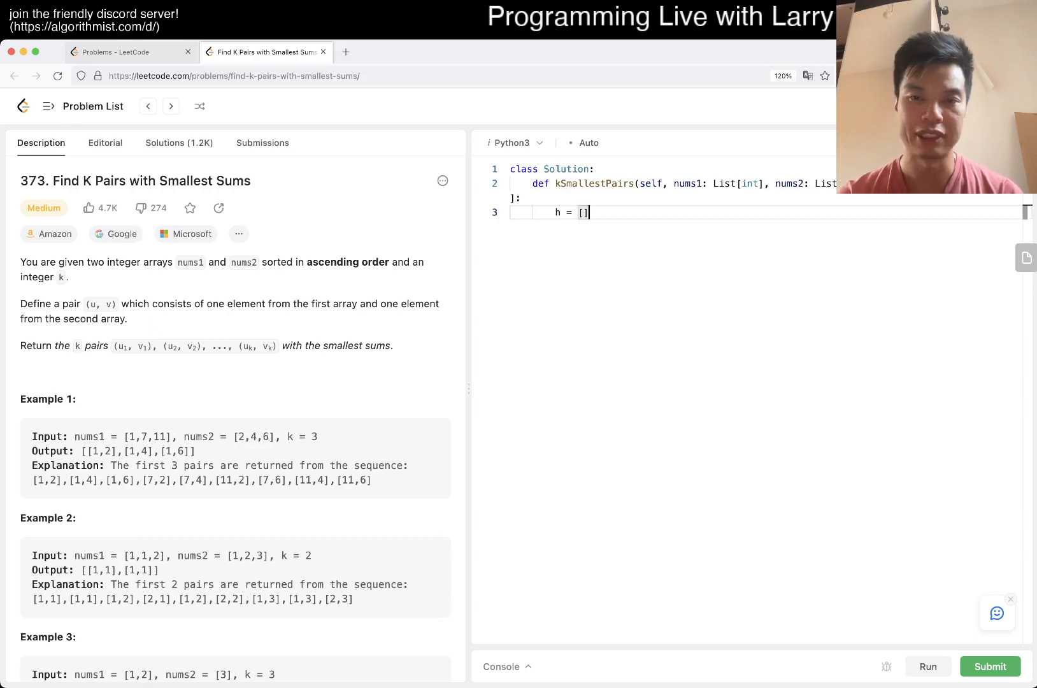
{"action": "key", "text": "Return"}
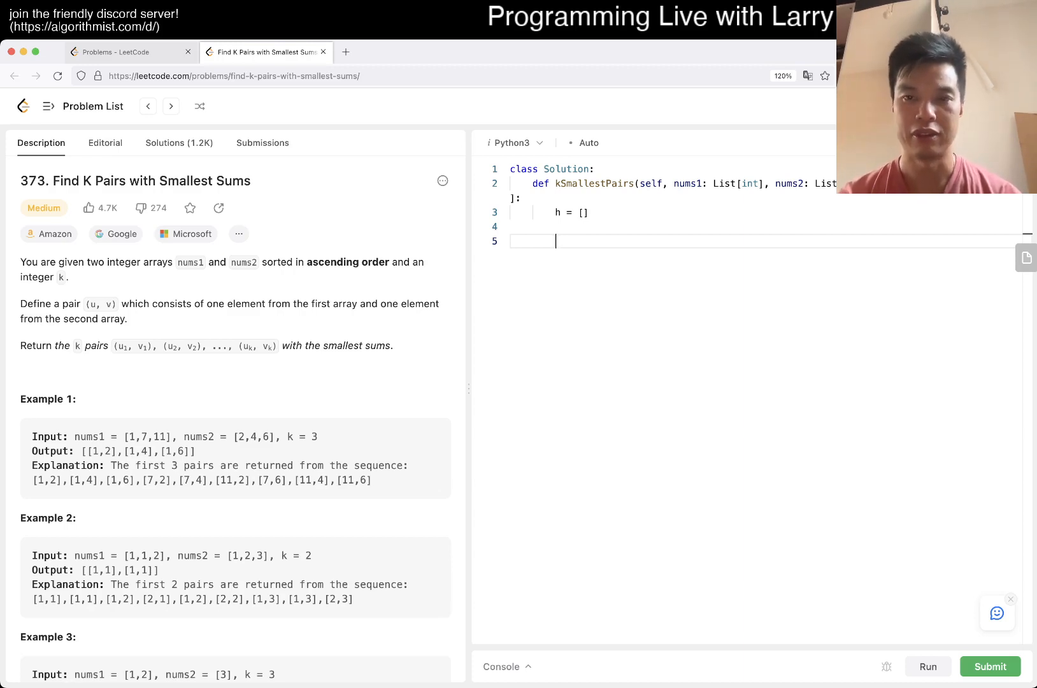
{"action": "type", "text": "for"}
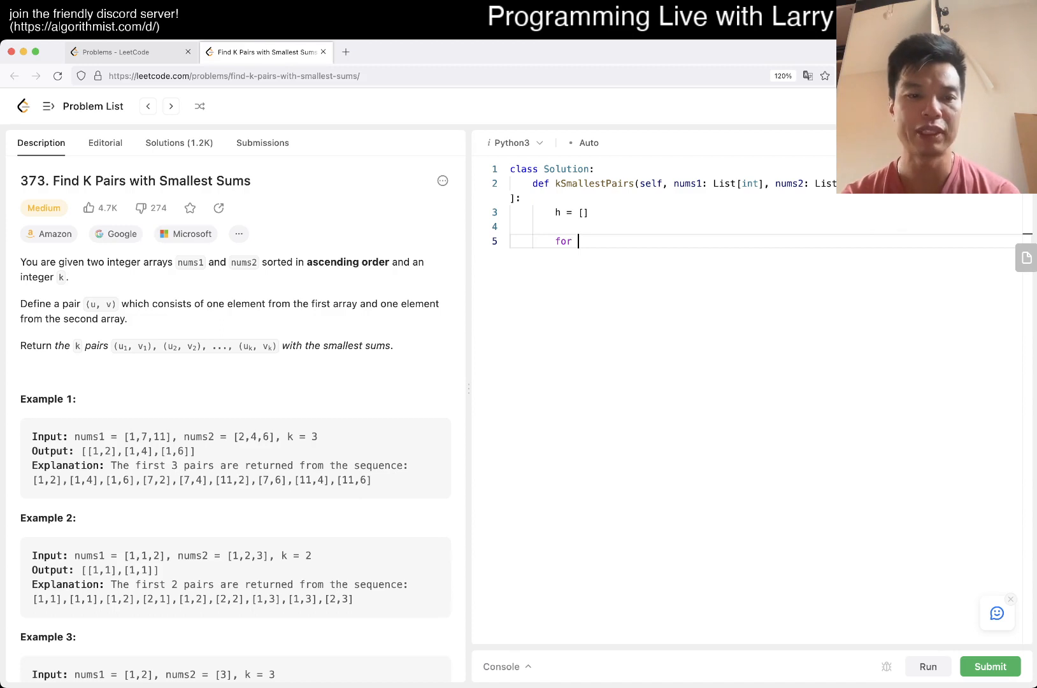
- Replace 'for' with heapq.heappush(h, (nums1[0] + nums2[0], 0, 0)) to seed the heap
{"action": "double_click", "coordinate": [563, 241]}
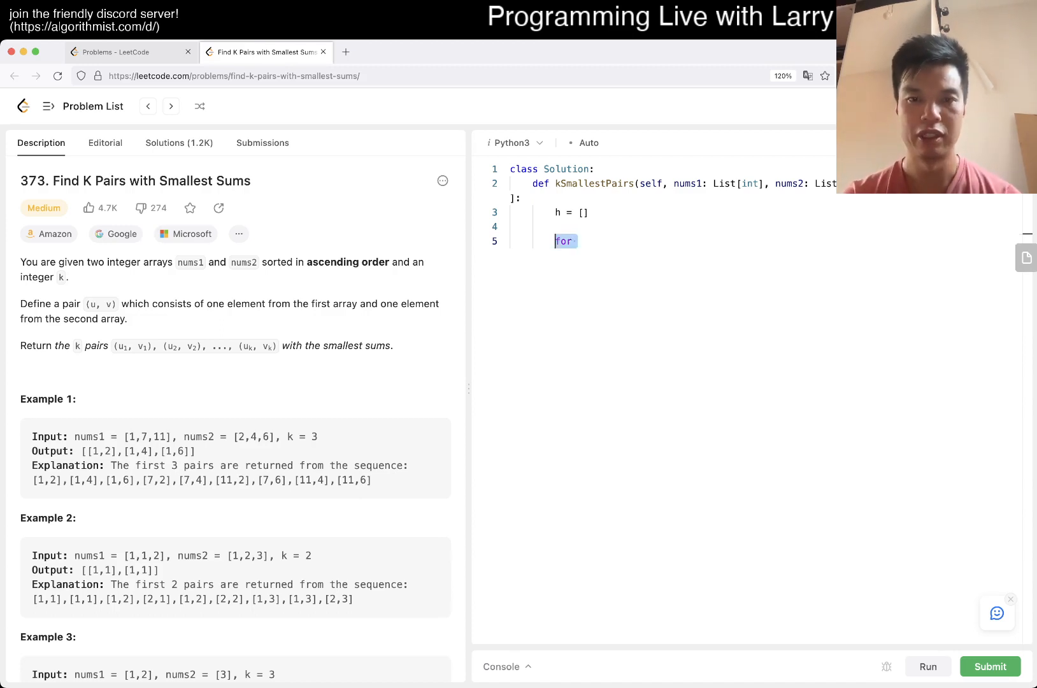
{"action": "key", "text": "Backspace"}
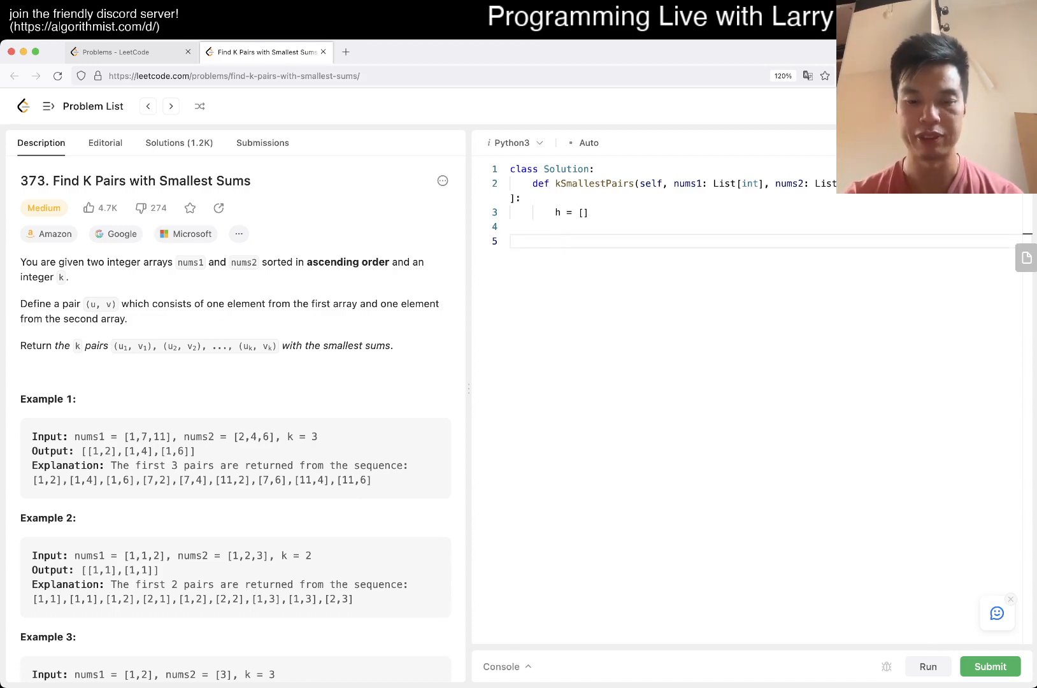
{"action": "type", "text": "heap"}
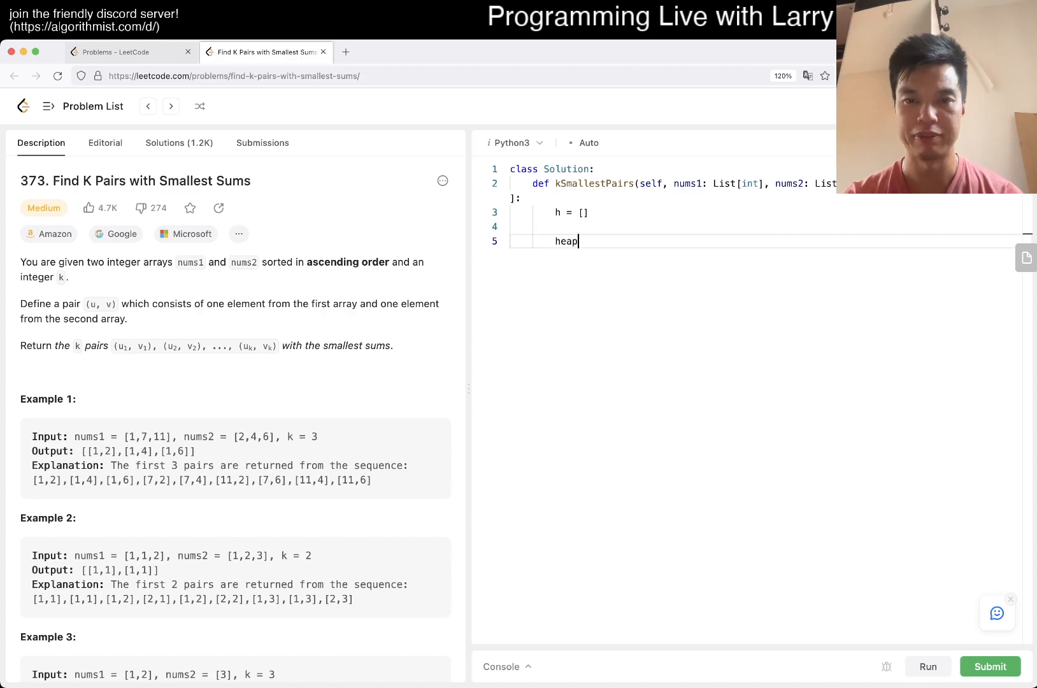
{"action": "type", "text": "q."}
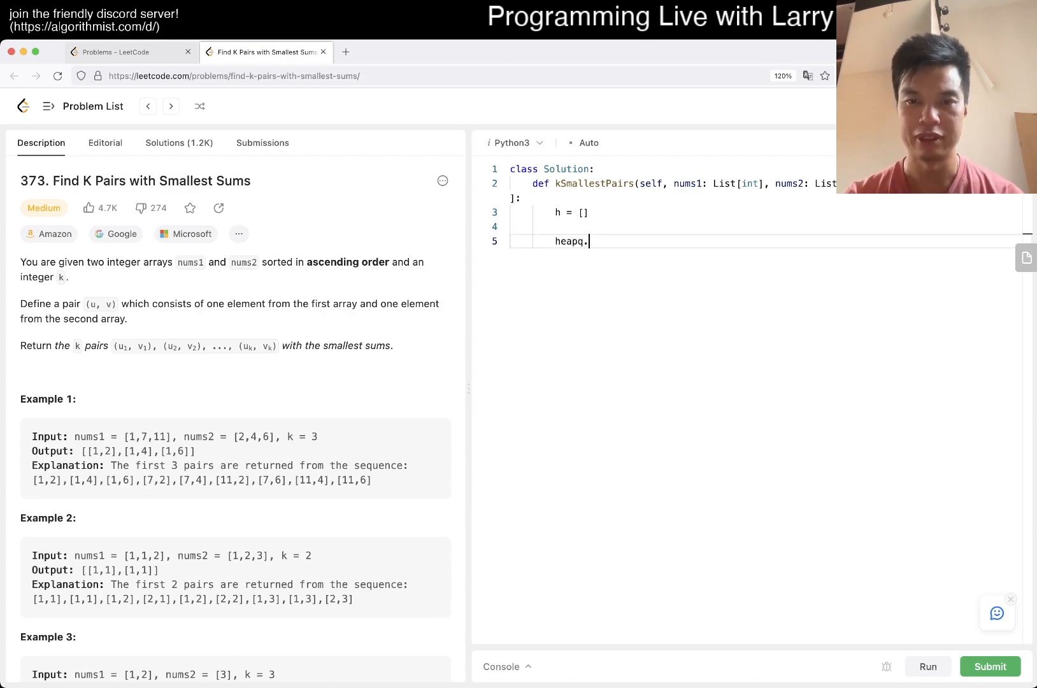
{"action": "type", "text": "heappush()"}
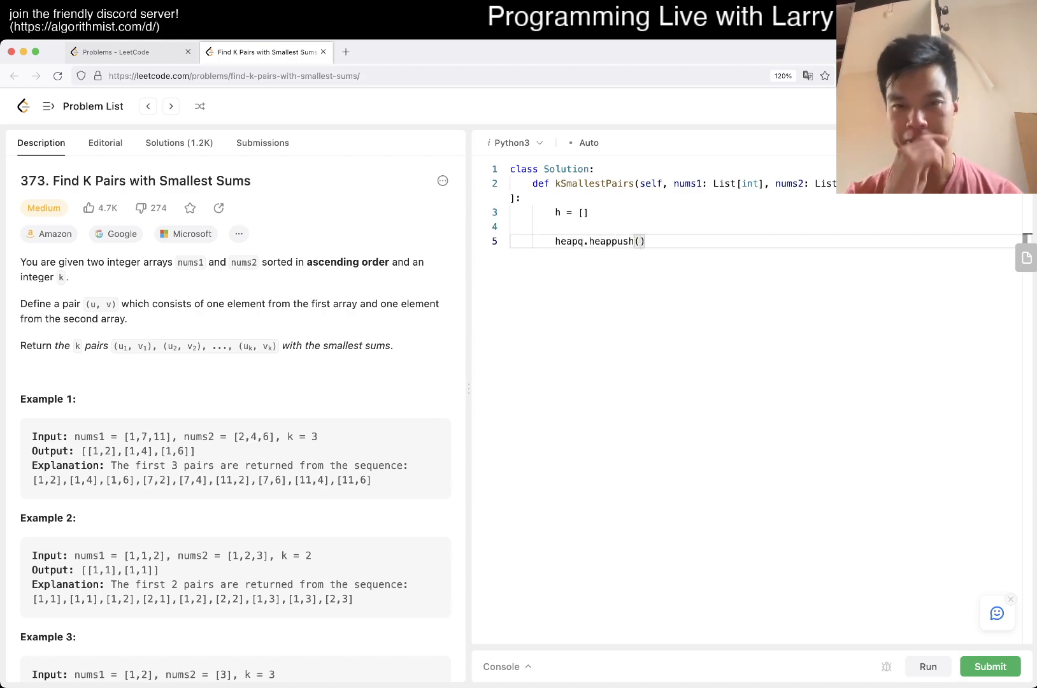
{"action": "type", "text": "h,"}
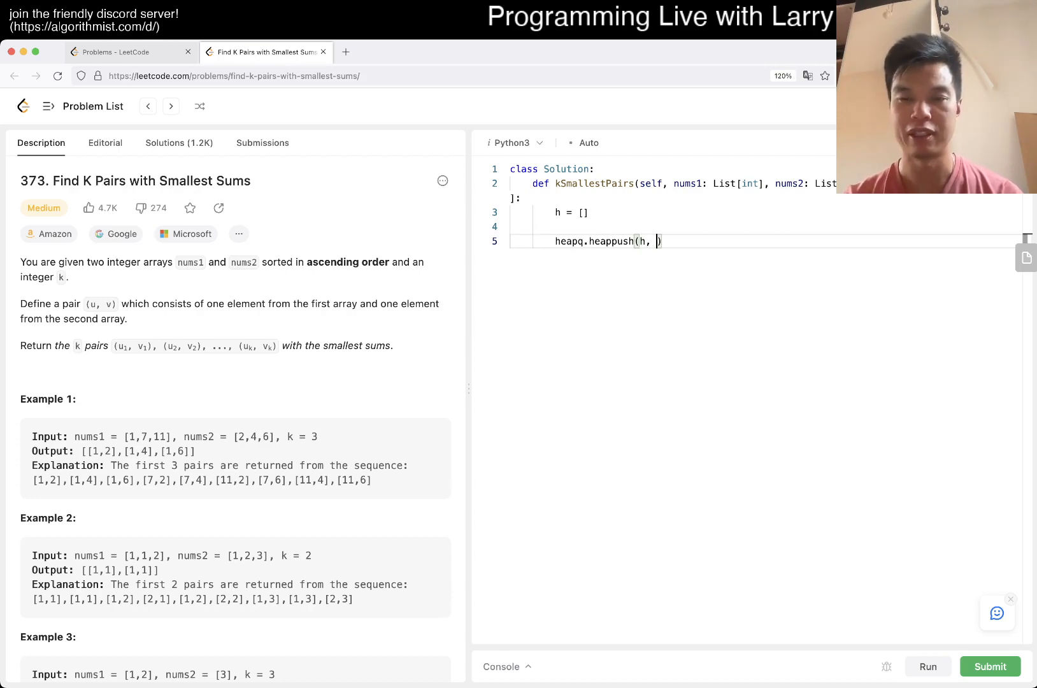
{"action": "type", "text": "(nums1"}
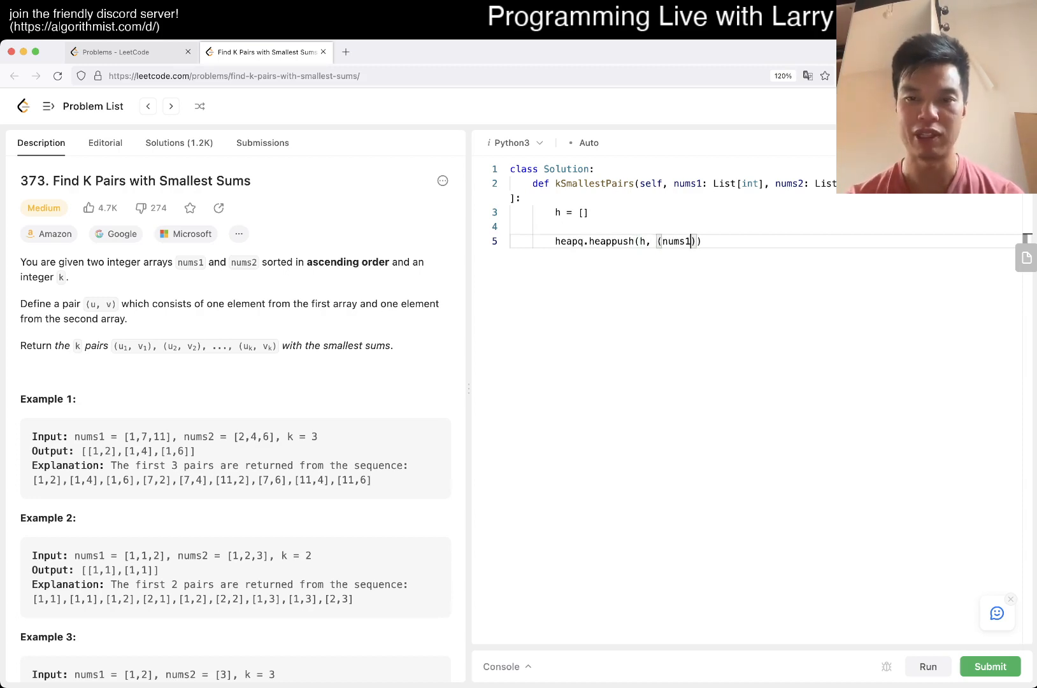
{"action": "type", "text": "[0]"}
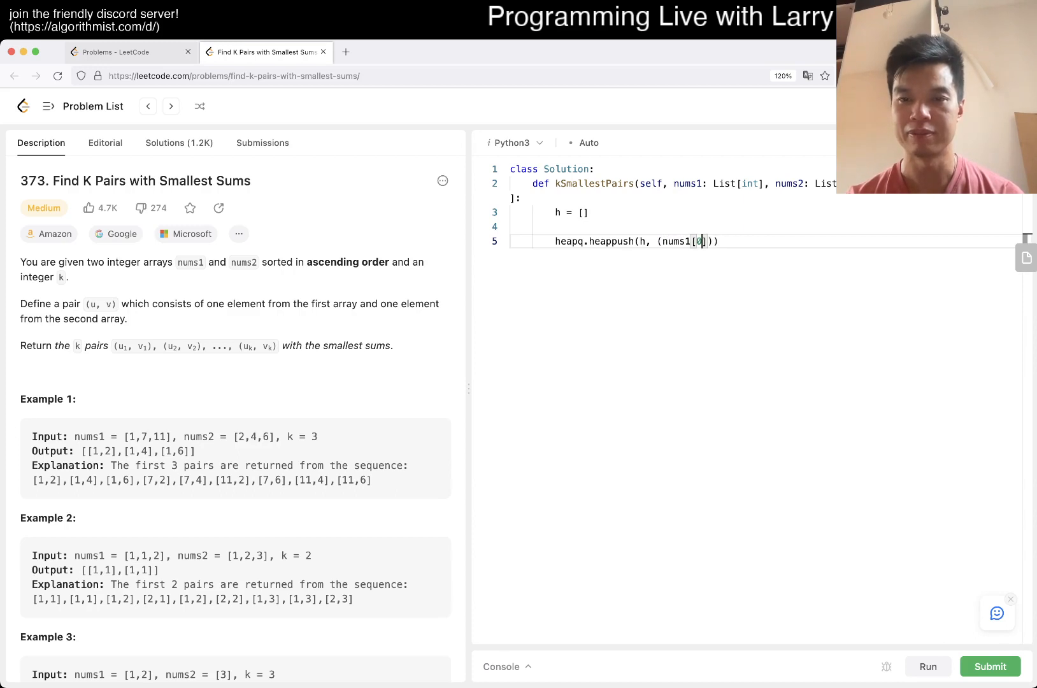
{"action": "type", "text": "+ nums2[0],"}
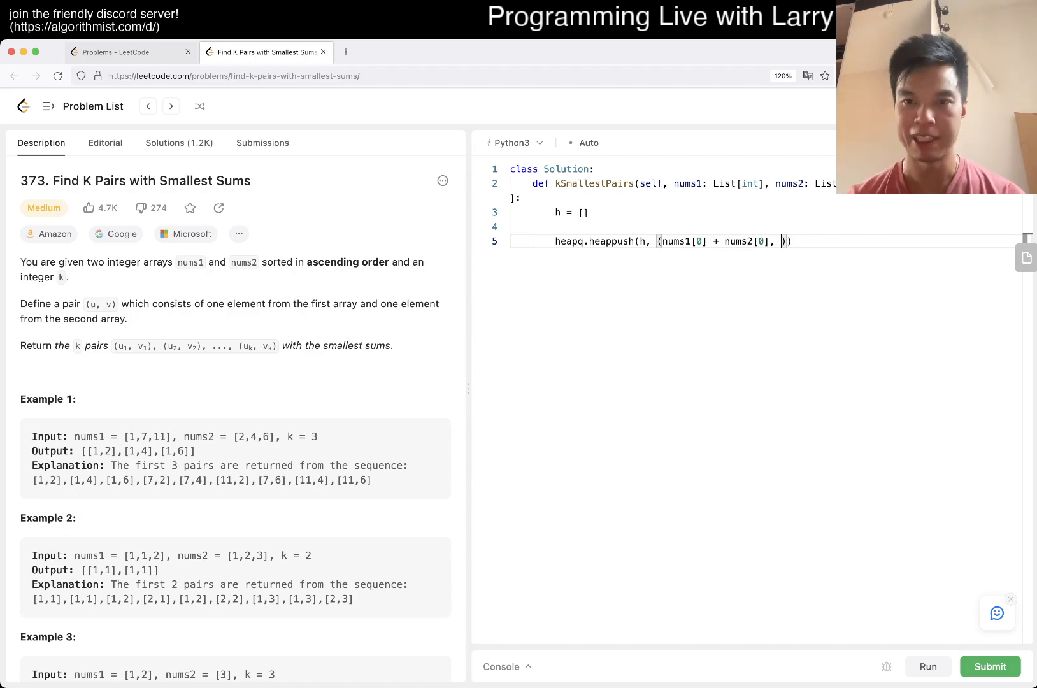
{"action": "type", "text": "0, 0"}
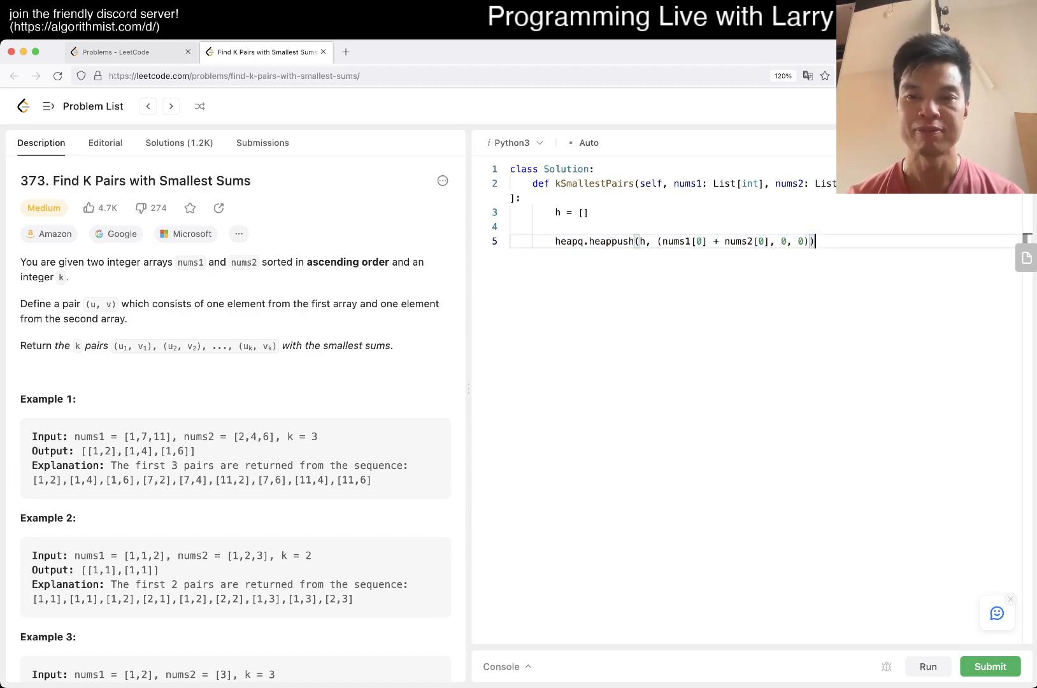
- Add 'while len(h) > 0 and k > 0:' that decrements k and pops total, i, j
{"action": "type", "text": "w"}
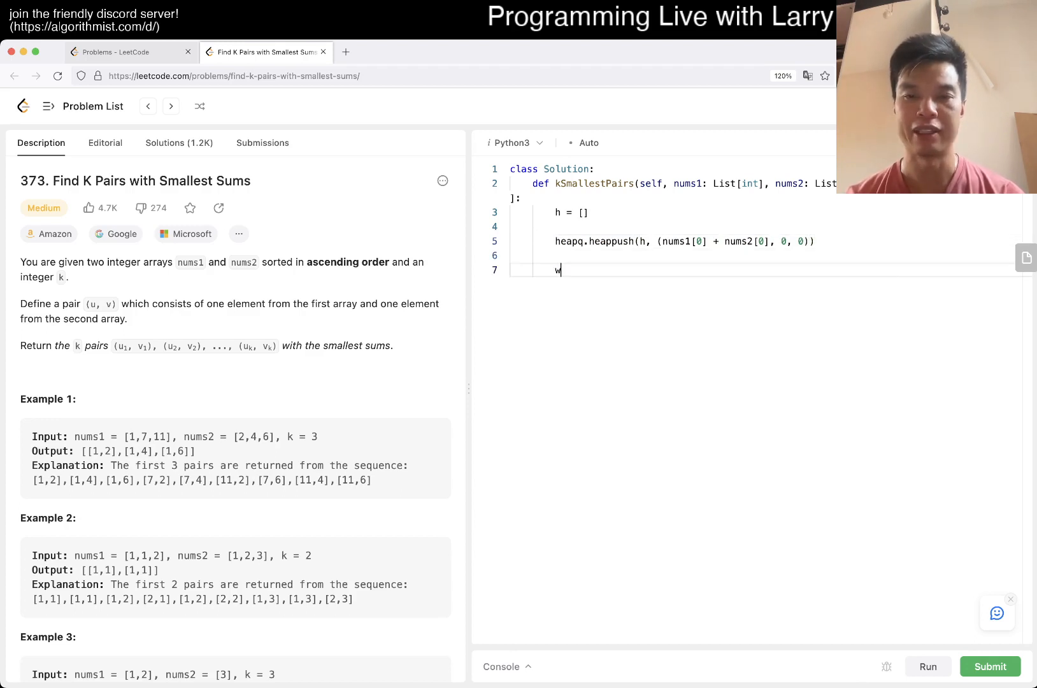
{"action": "type", "text": "hile len(h) > 0"}
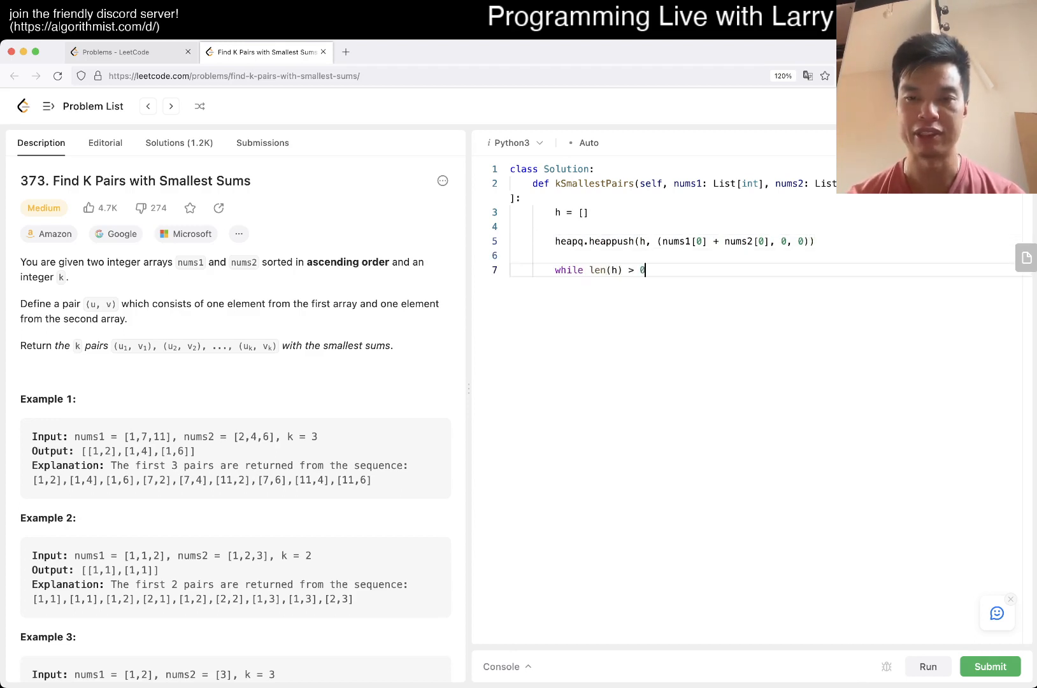
{"action": "type", "text": "and k > 0"}
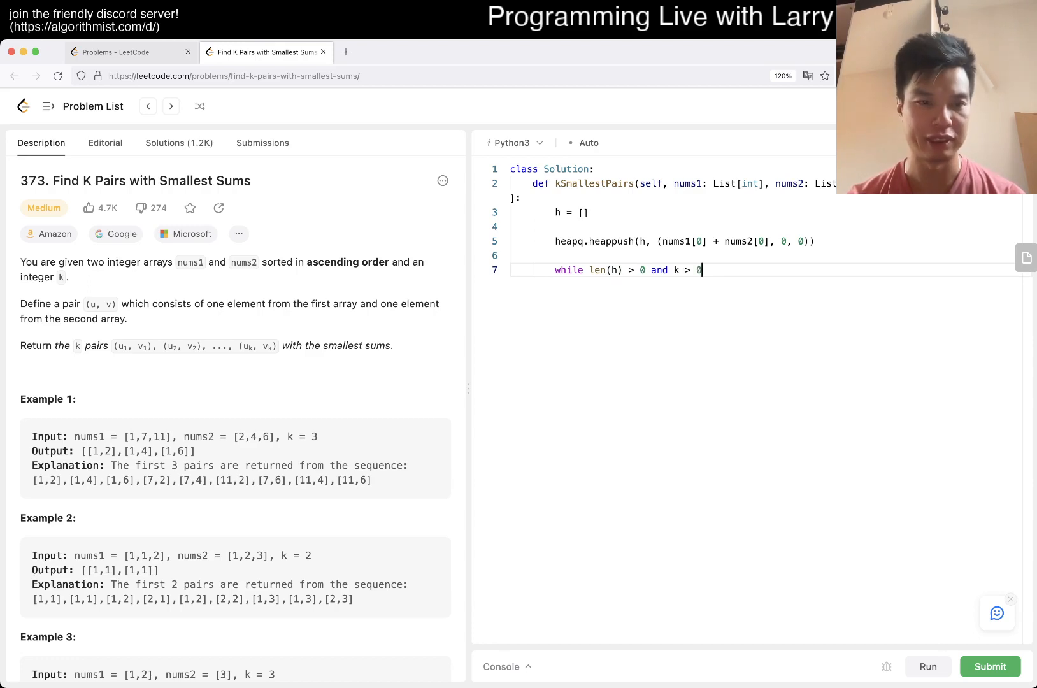
{"action": "type", "text": ":"}
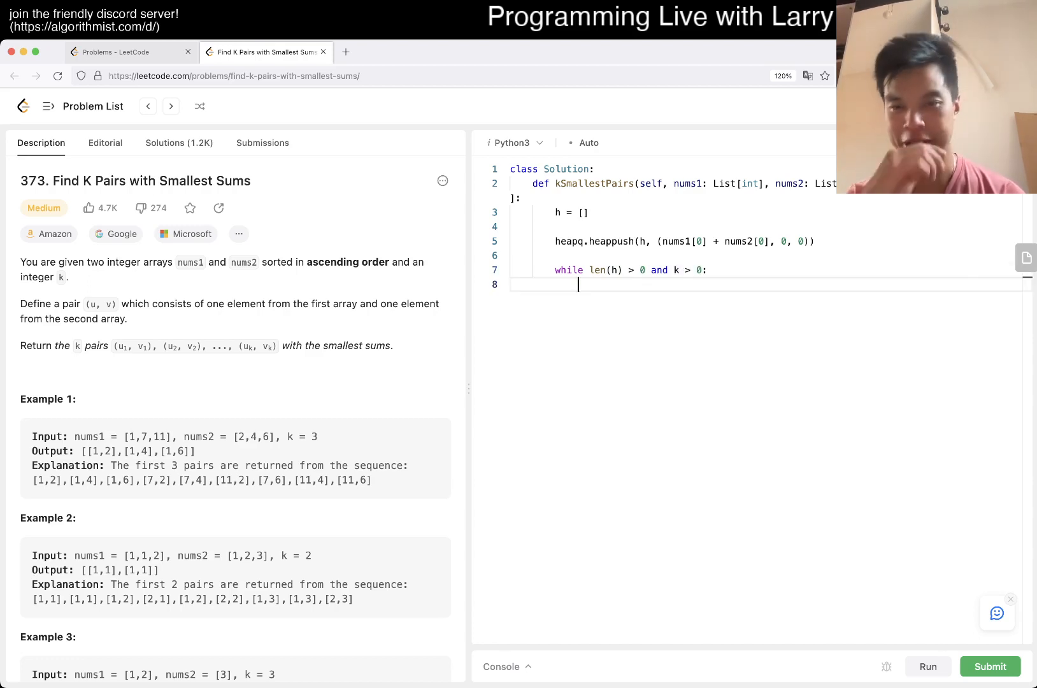
{"action": "type", "text": "k -= 1"}
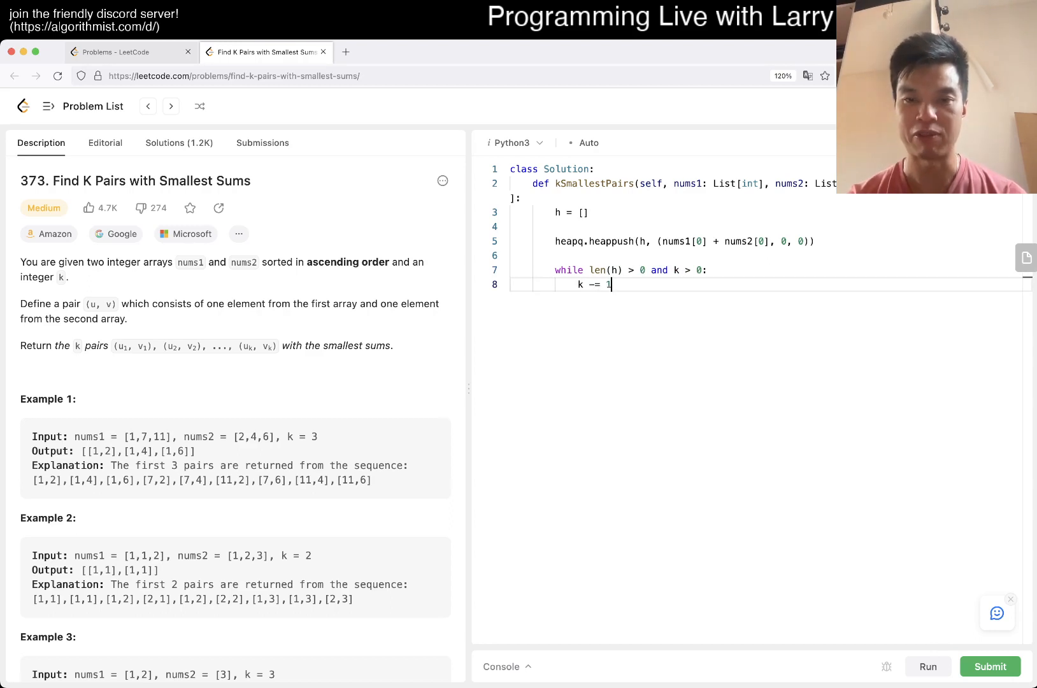
{"action": "type", "text": "heapq"}
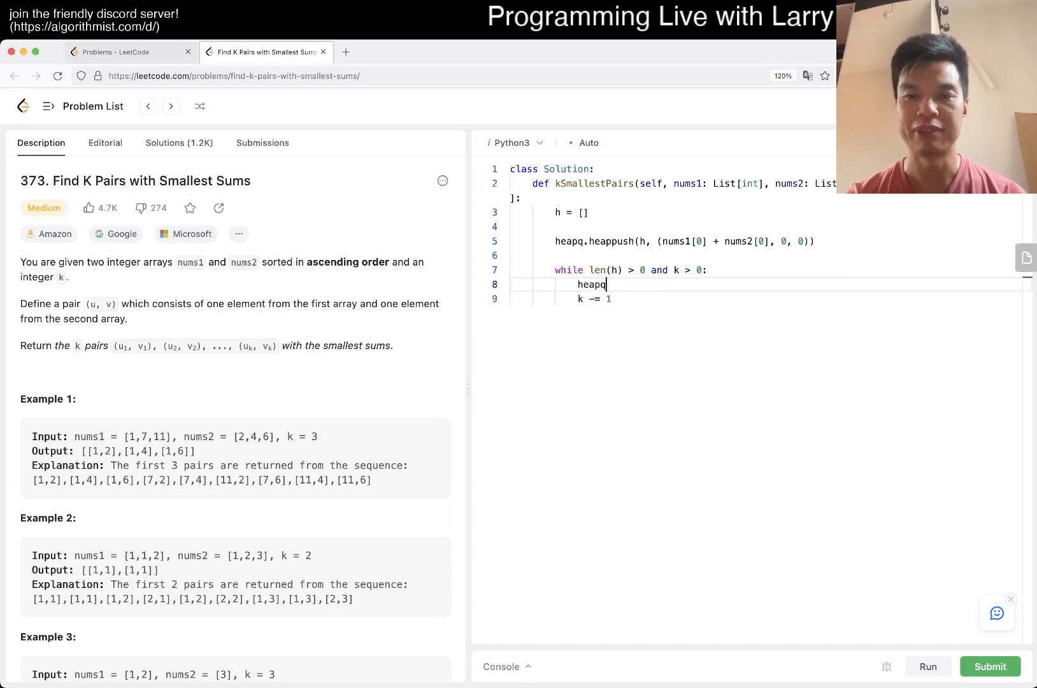
{"action": "type", "text": ".heappop(h)"}
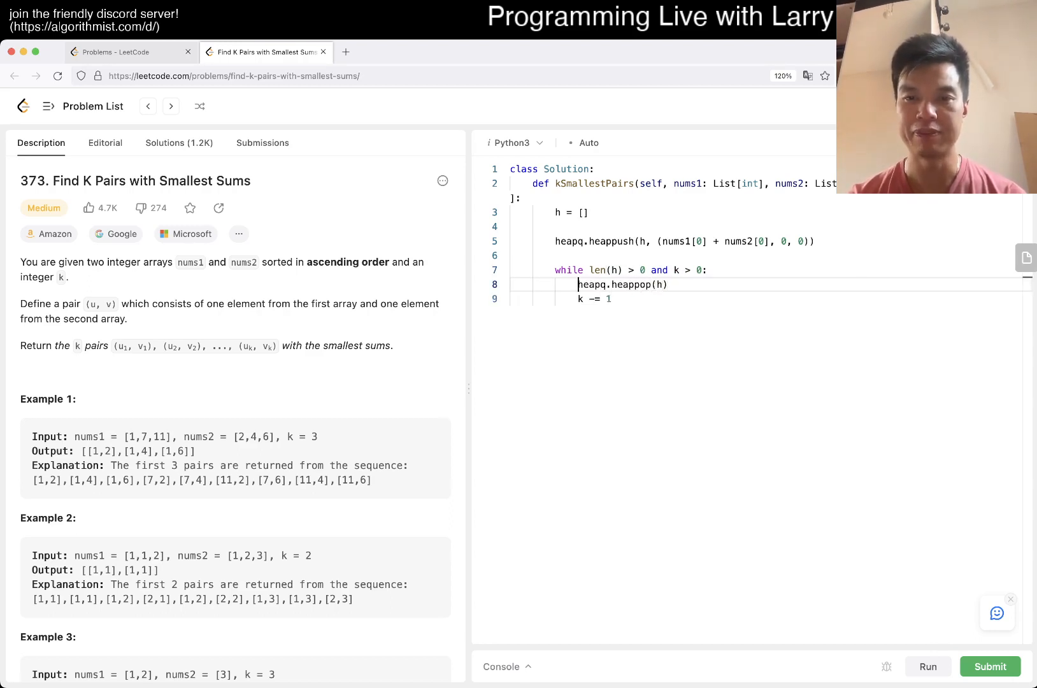
{"action": "type", "text": "total, i, j ="}
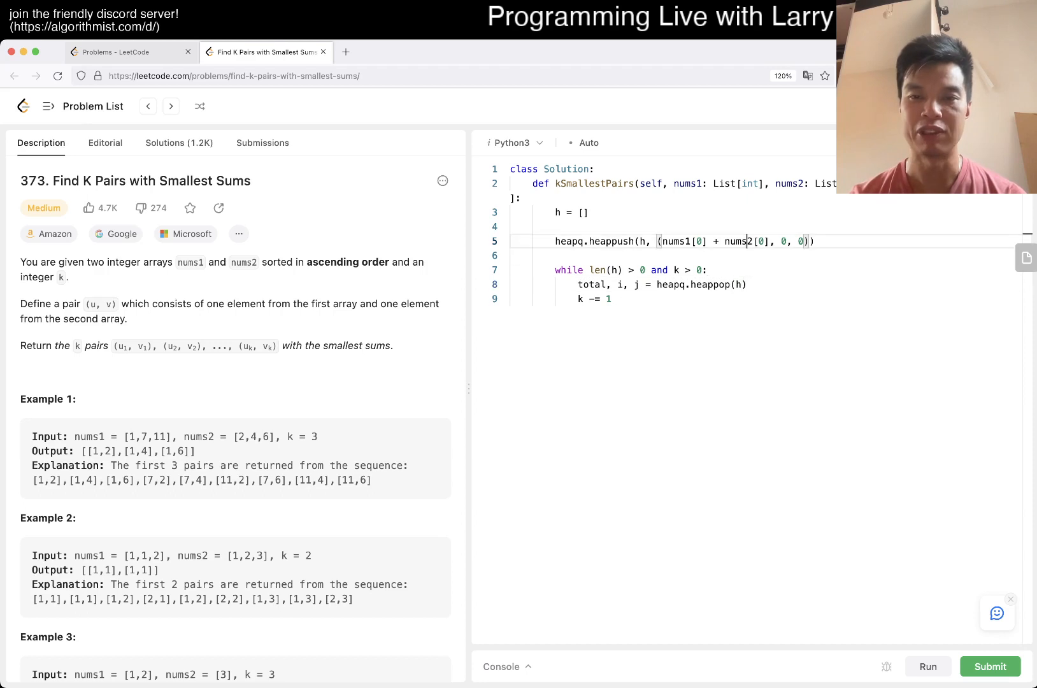
- Create ans = [] and append [nums1[0], nums2[0]] inside the loop
{"action": "type", "text": "ans = []"}
{"action": "type", "text": "ans.app"}
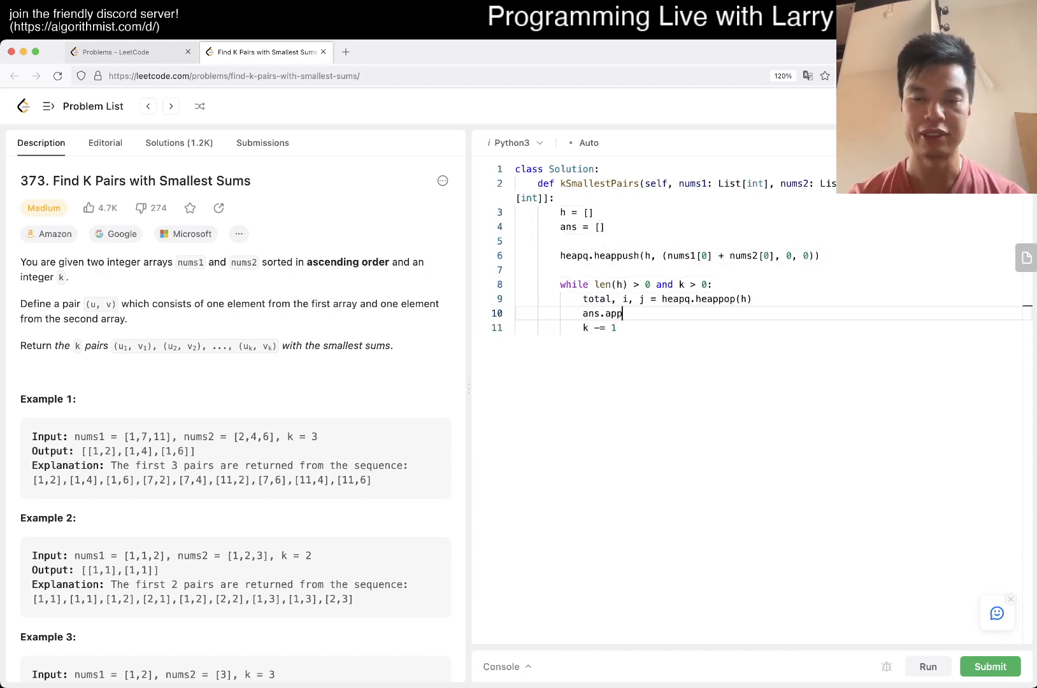
{"action": "type", "text": "end(nums1[0])"}
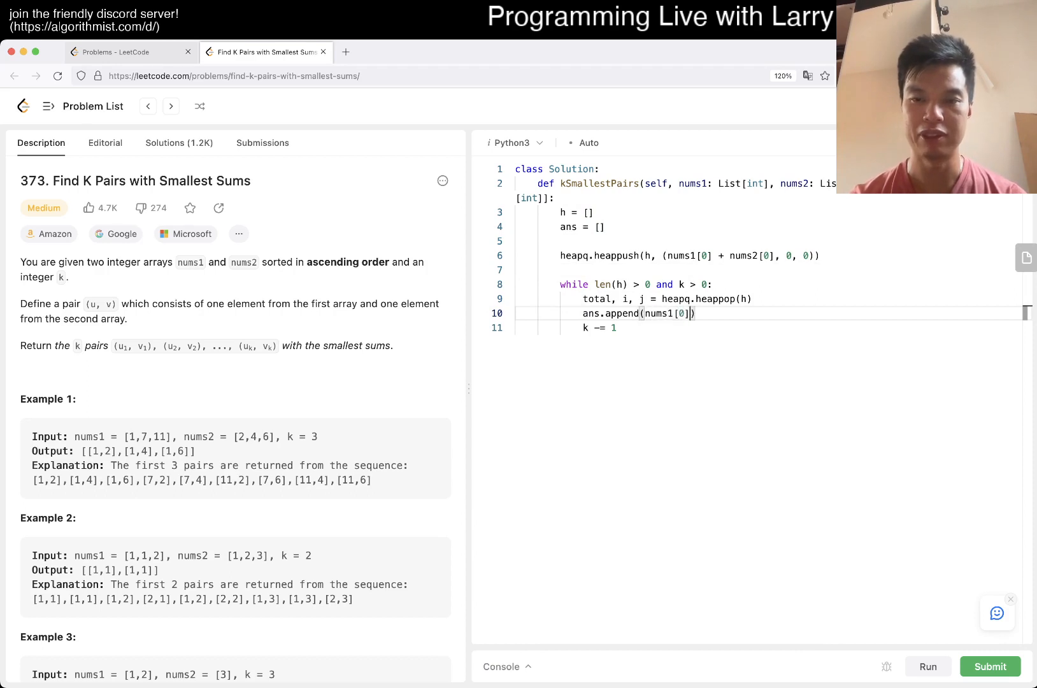
{"action": "type", "text": ","}
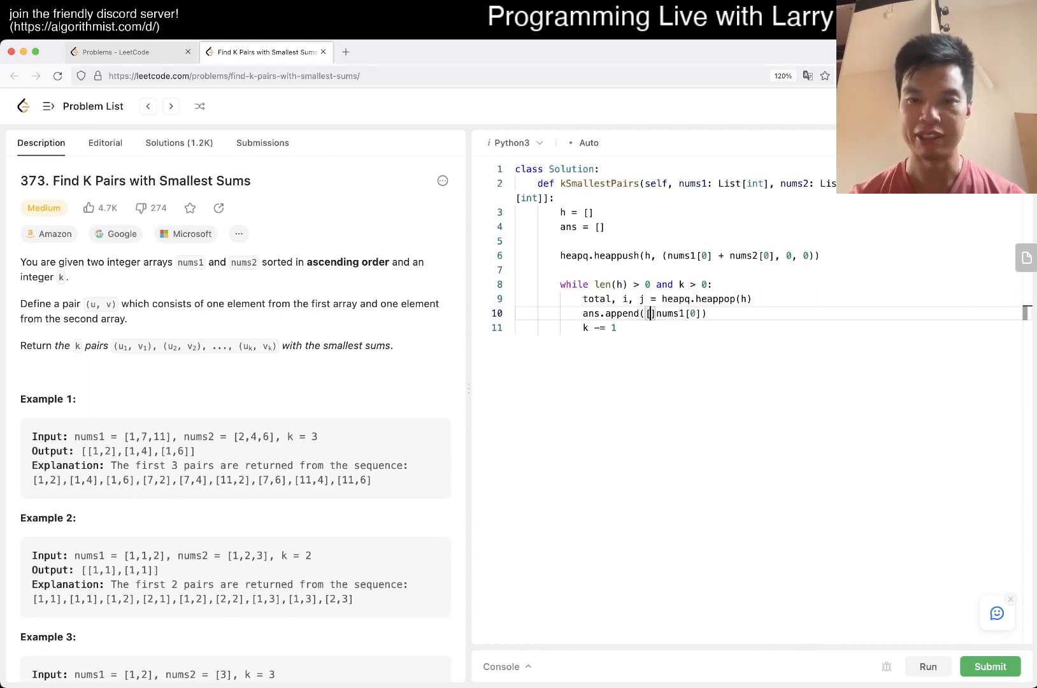
{"action": "type", "text": "[nums1[0], num"}
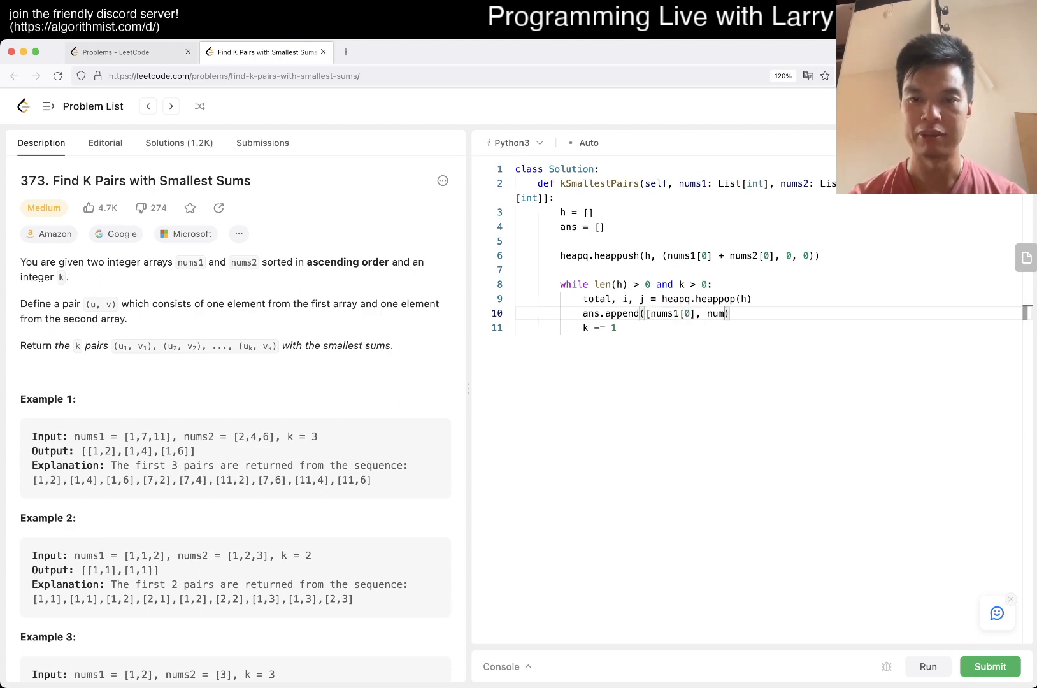
{"action": "type", "text": "s2[0]]"}
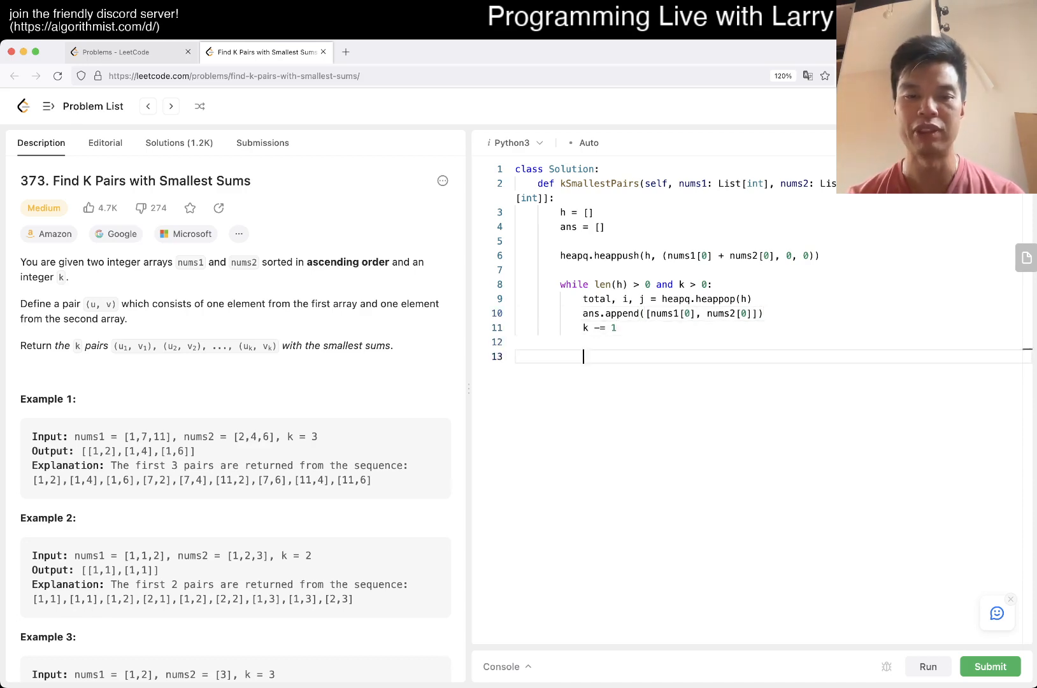
- Push (nums1[i + 1] + nums2[j], i + 1, j) and the (i, j + 1) neighbour onto h
{"action": "type", "text": "heapq.heapp"}
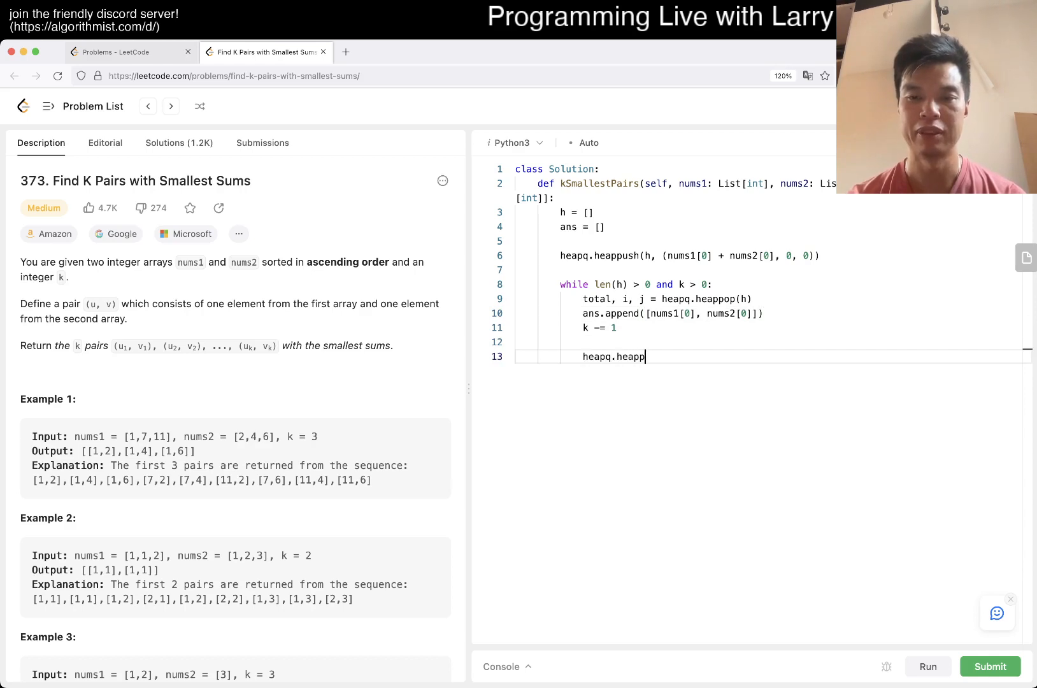
{"action": "type", "text": "ush()"}
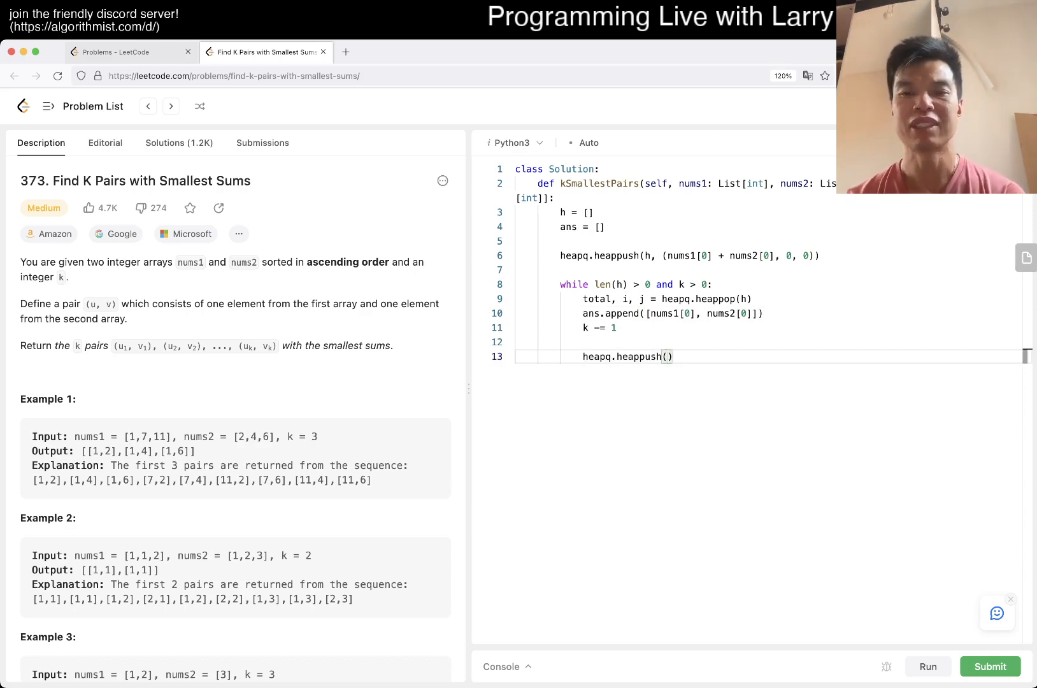
{"action": "type", "text": "h, (n"}
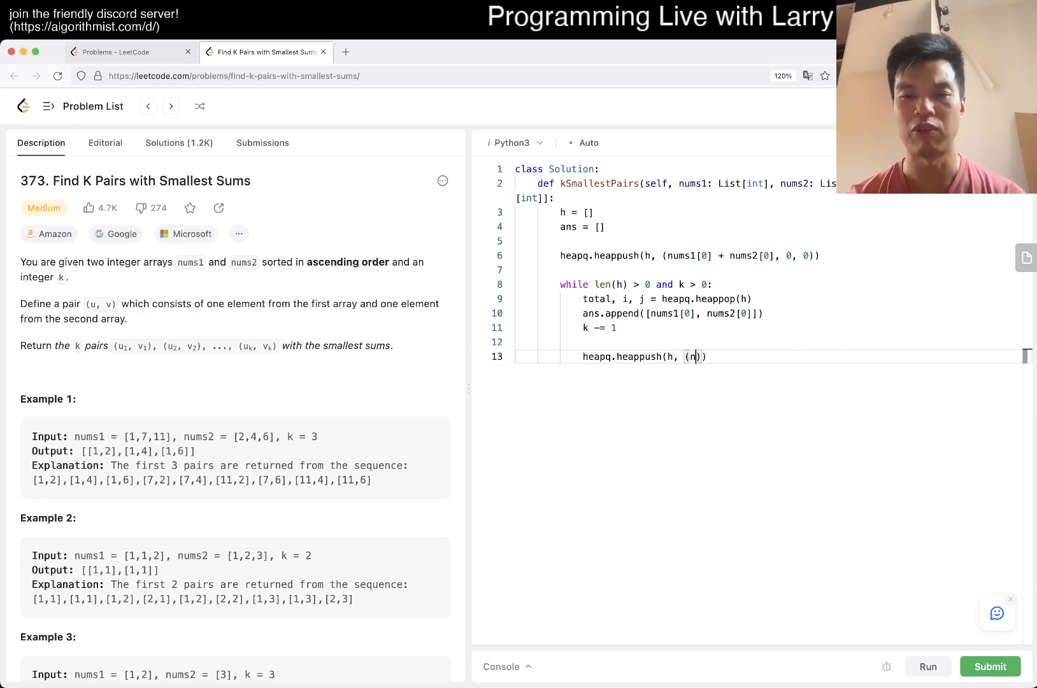
{"action": "type", "text": "nums1[i +"}
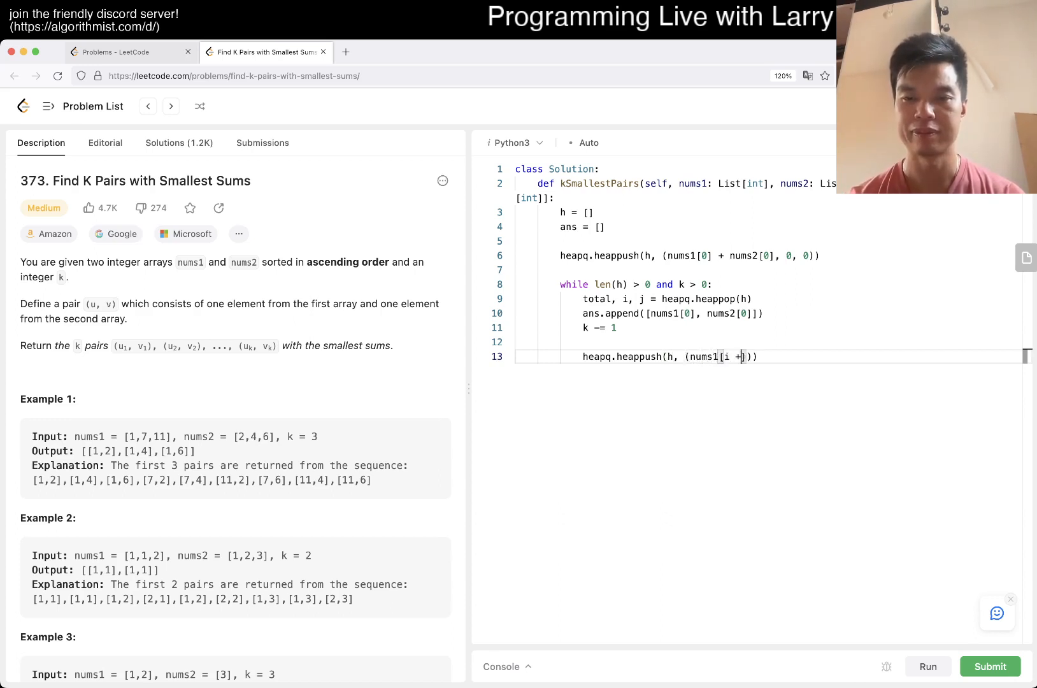
{"action": "type", "text": "1]"}
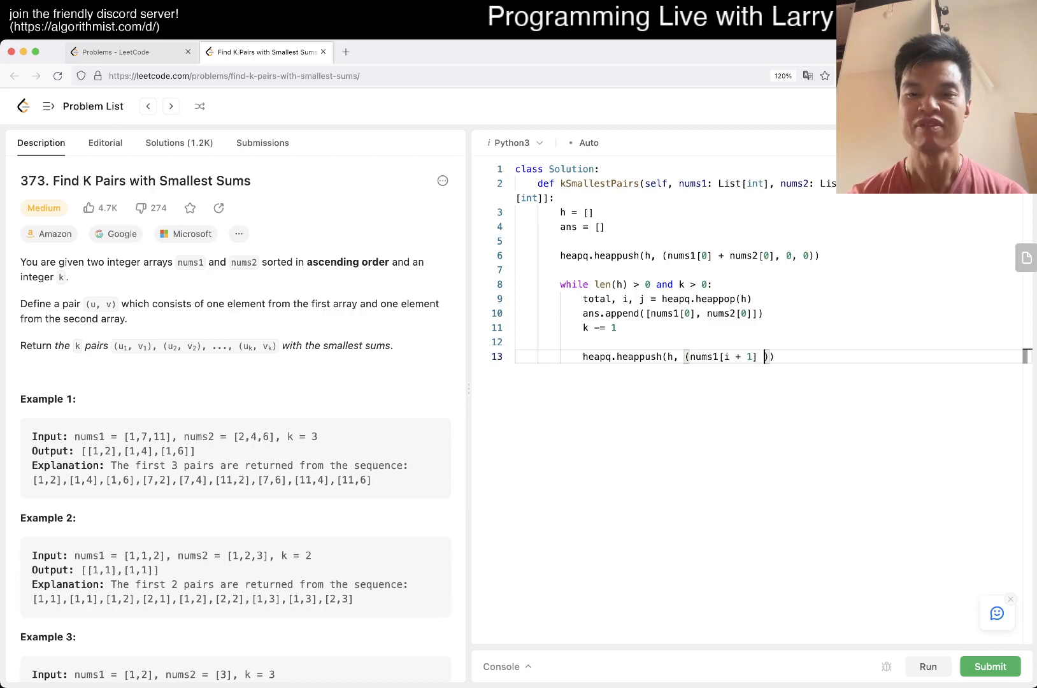
{"action": "type", "text": "+ nums2"}
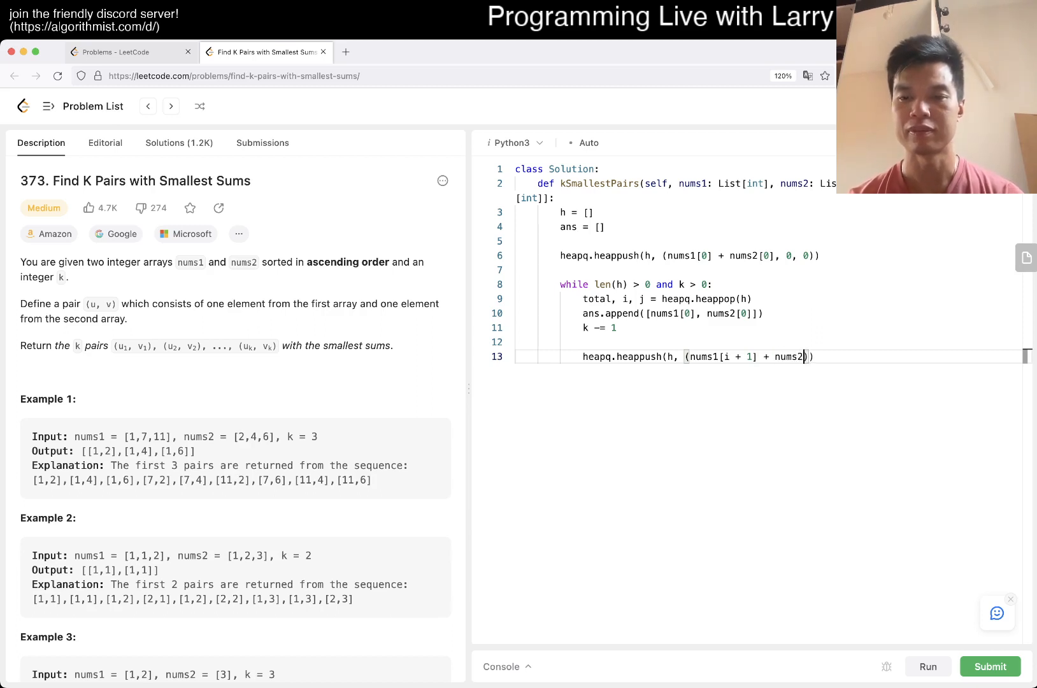
{"action": "type", "text": "[j]"}
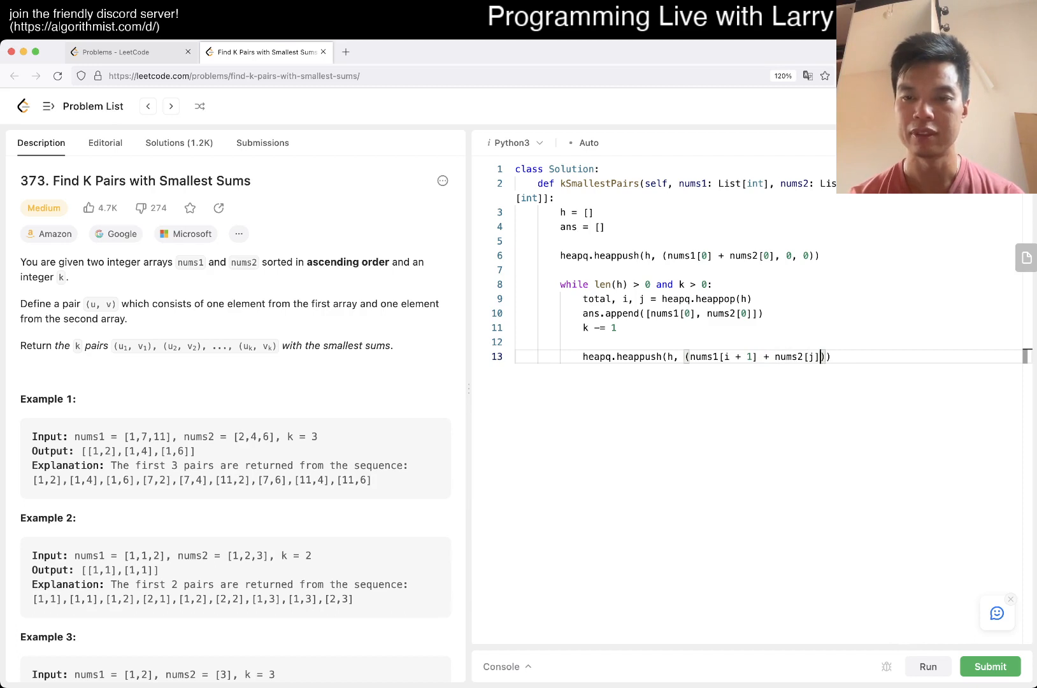
{"action": "type", "text": ", i + 1, j"}
{"action": "type", "text": "heapq.heappush(h, (nums1[i] + nums2[j + 1], i, j "}
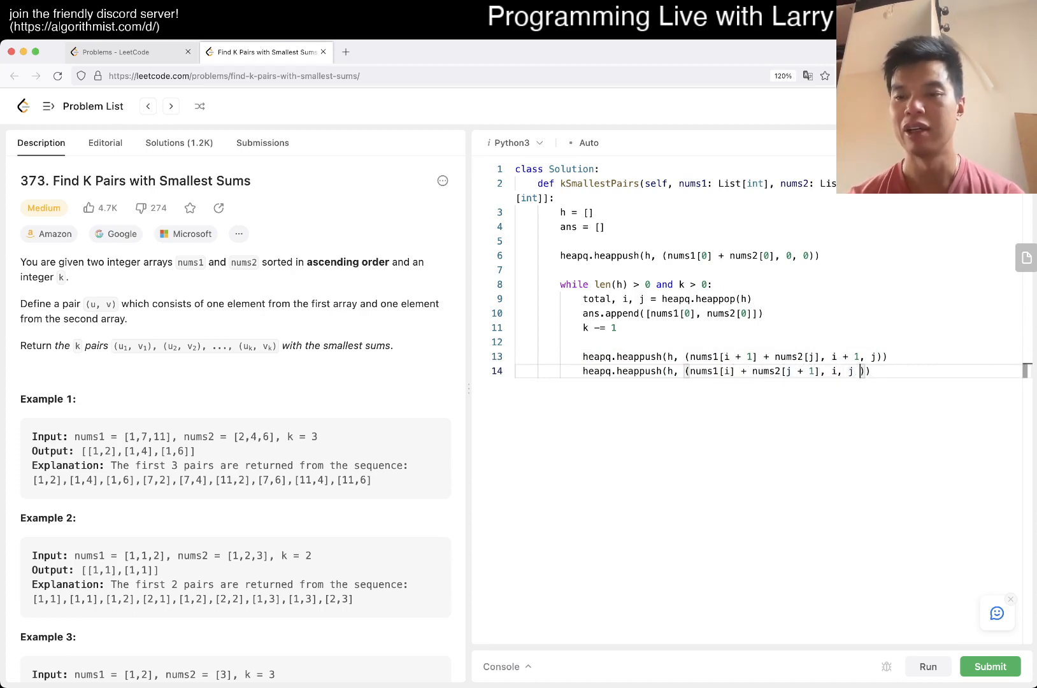
- Define N and M as array lengths and guard pushes with 'if i + 1 < N:' and 'if j + 1 < M:'
{"action": "type", "text": "if i"}
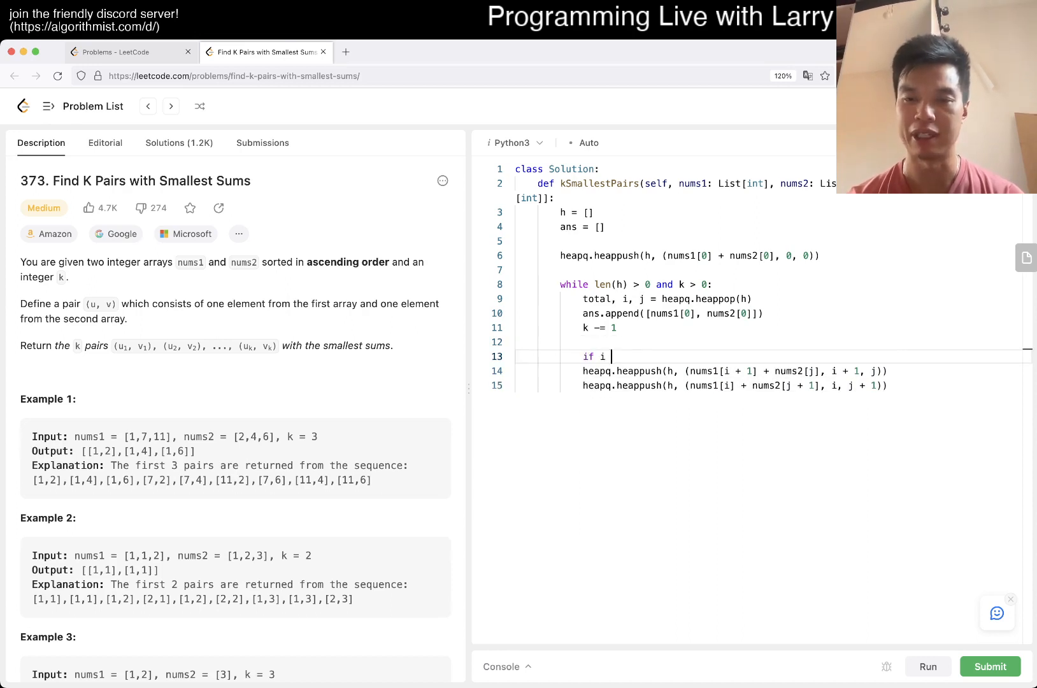
{"action": "type", "text": "+ 1 <"}
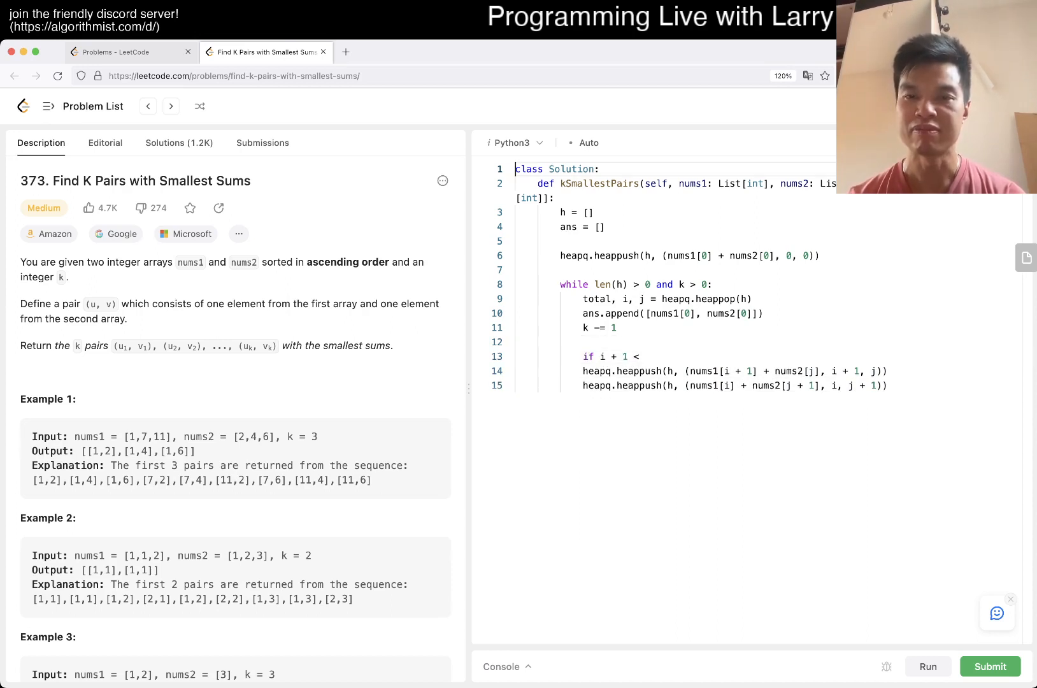
{"action": "type", "text": "N = len(nums1"}
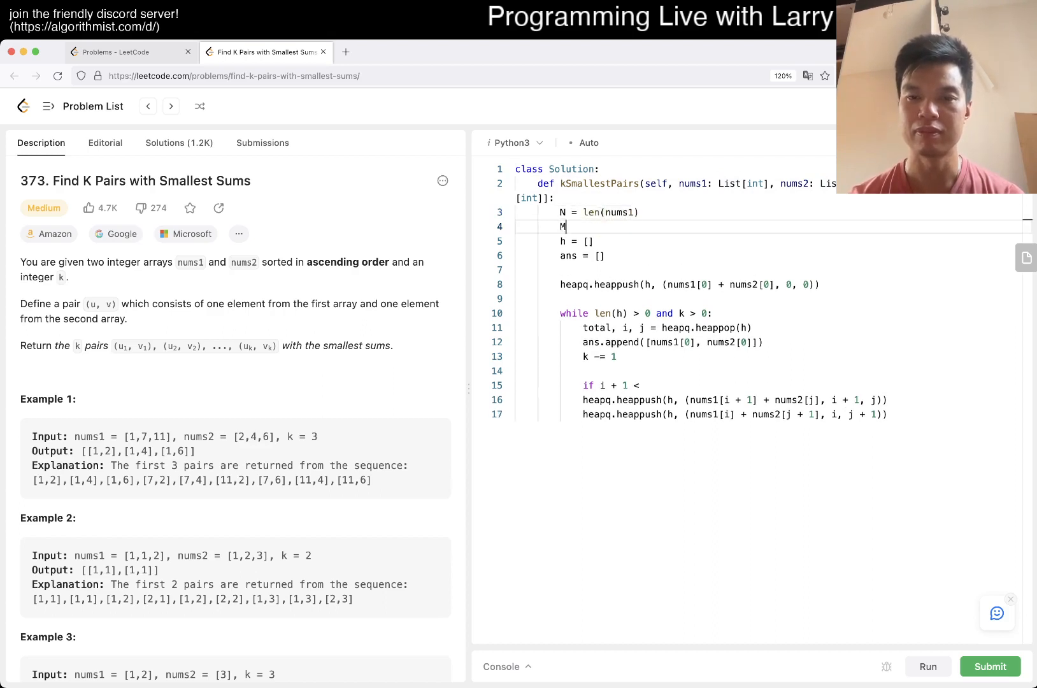
{"action": "type", "text": "= len(num2)"}
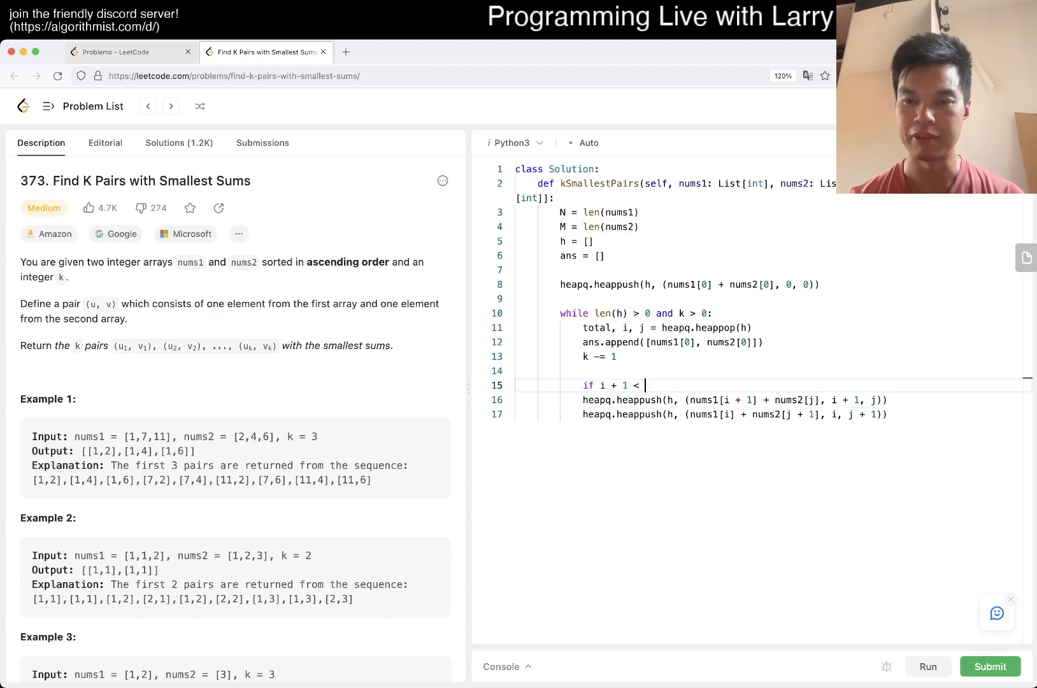
{"action": "type", "text": "N:"}
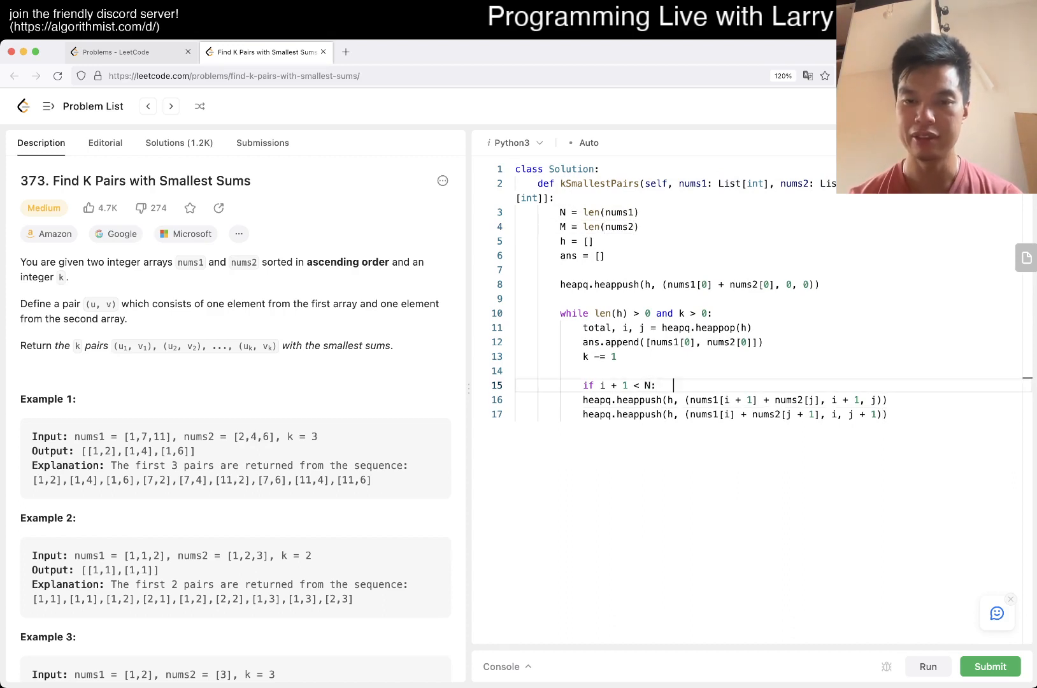
{"action": "key", "text": "Return"}
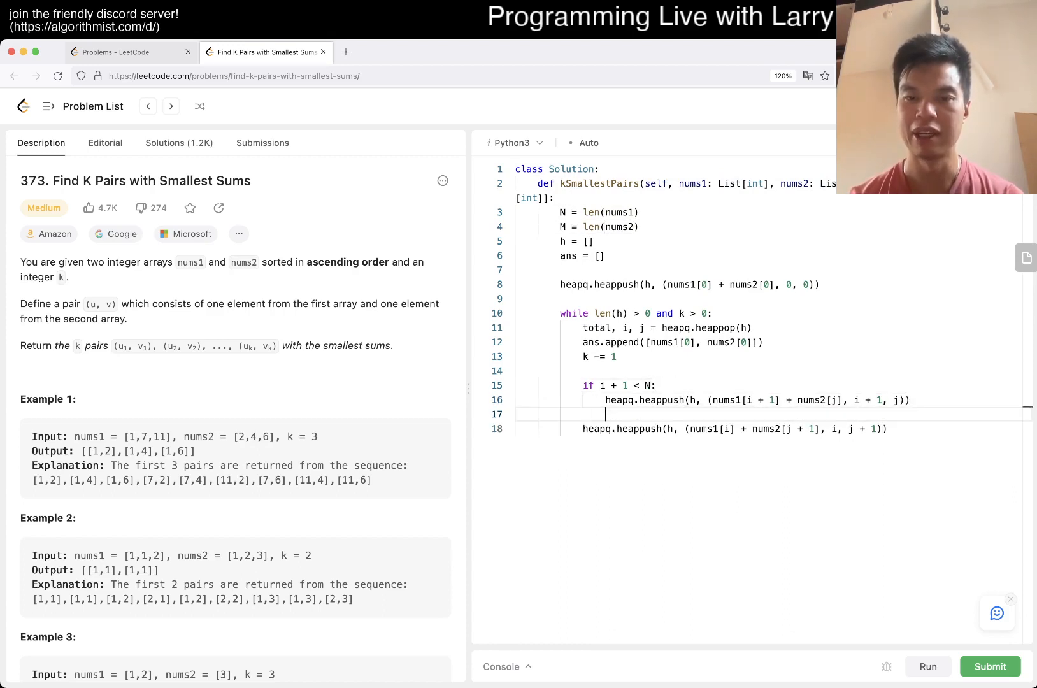
{"action": "type", "text": "if j +"}
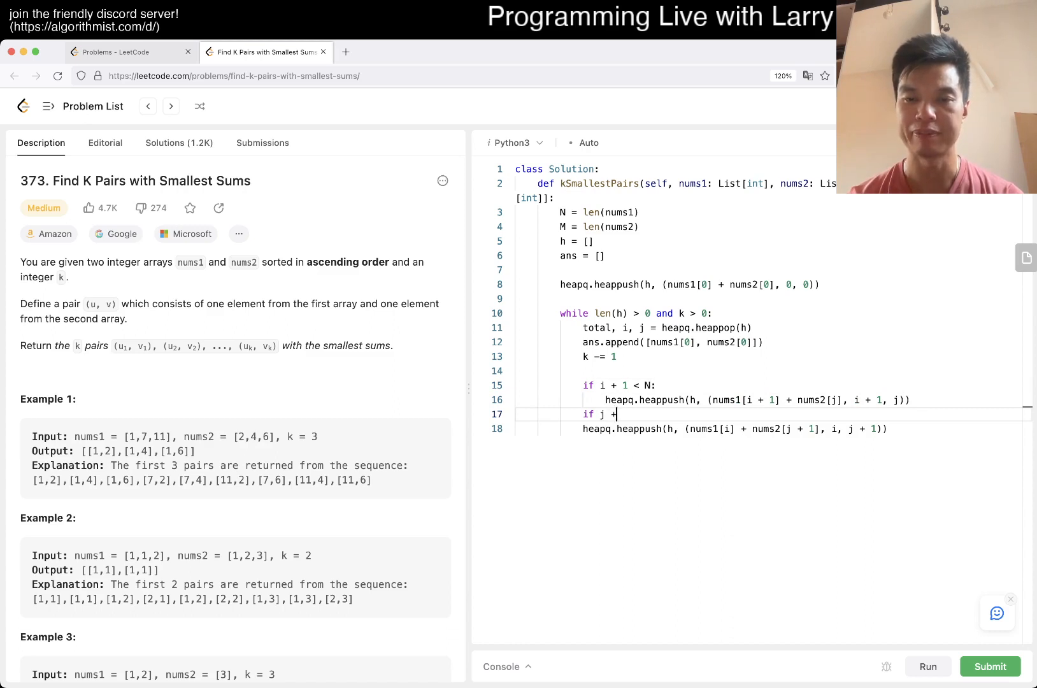
{"action": "type", "text": "1 < M:"}
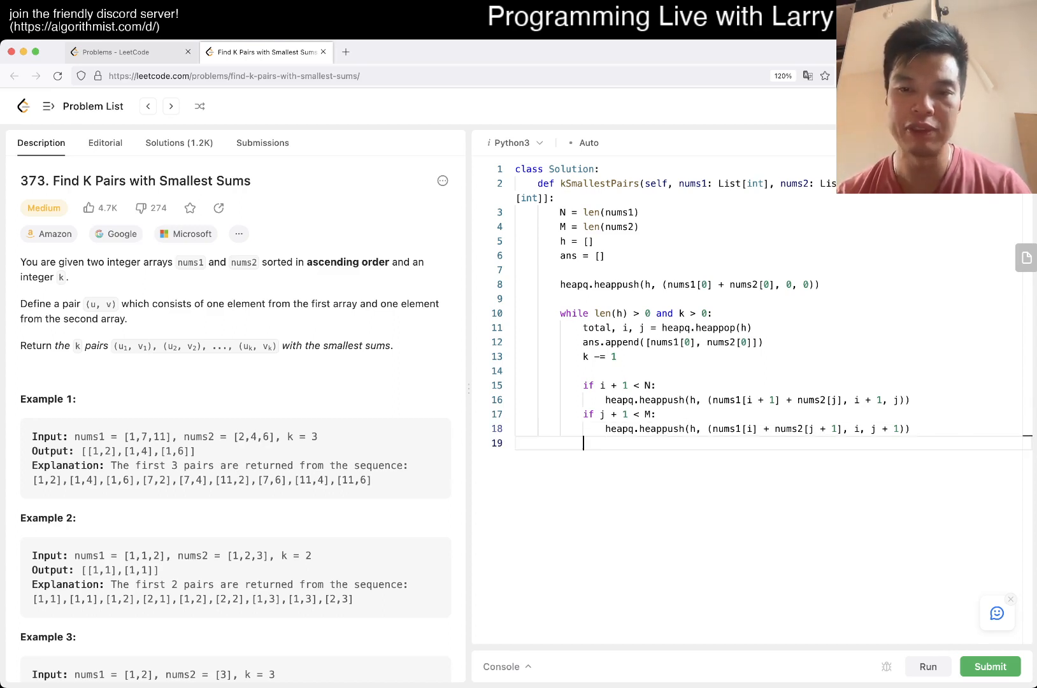
- Return ans, fix the append to [nums1[i], nums2[j]], and rerun to get Accepted
{"action": "type", "text": "return ans"}
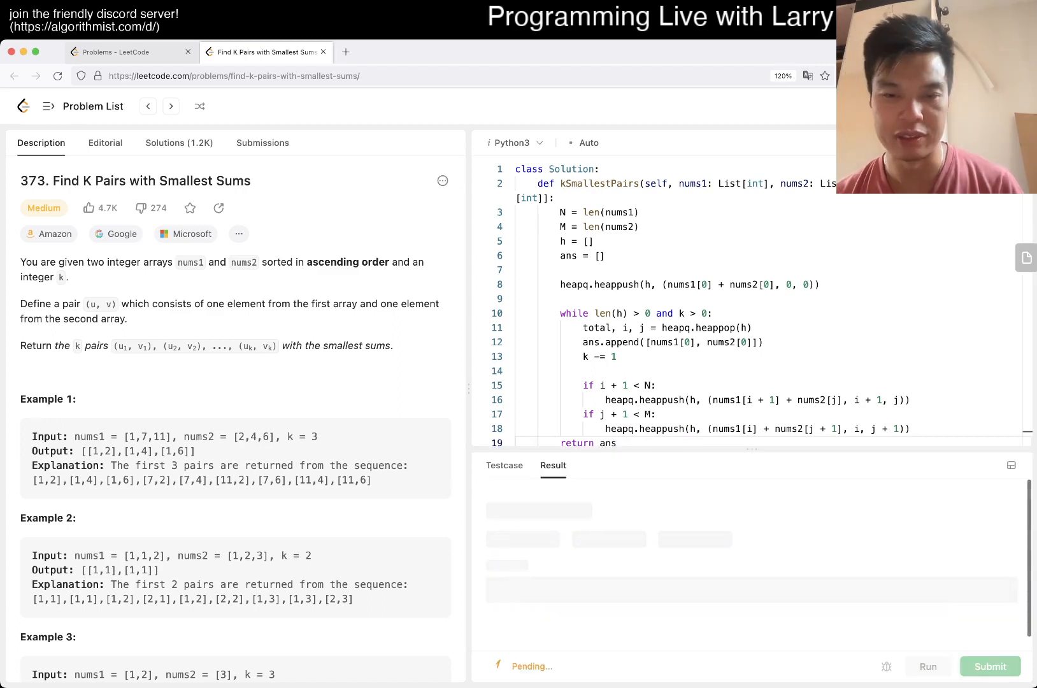
{"action": "left_click", "coordinate": [928, 667]}
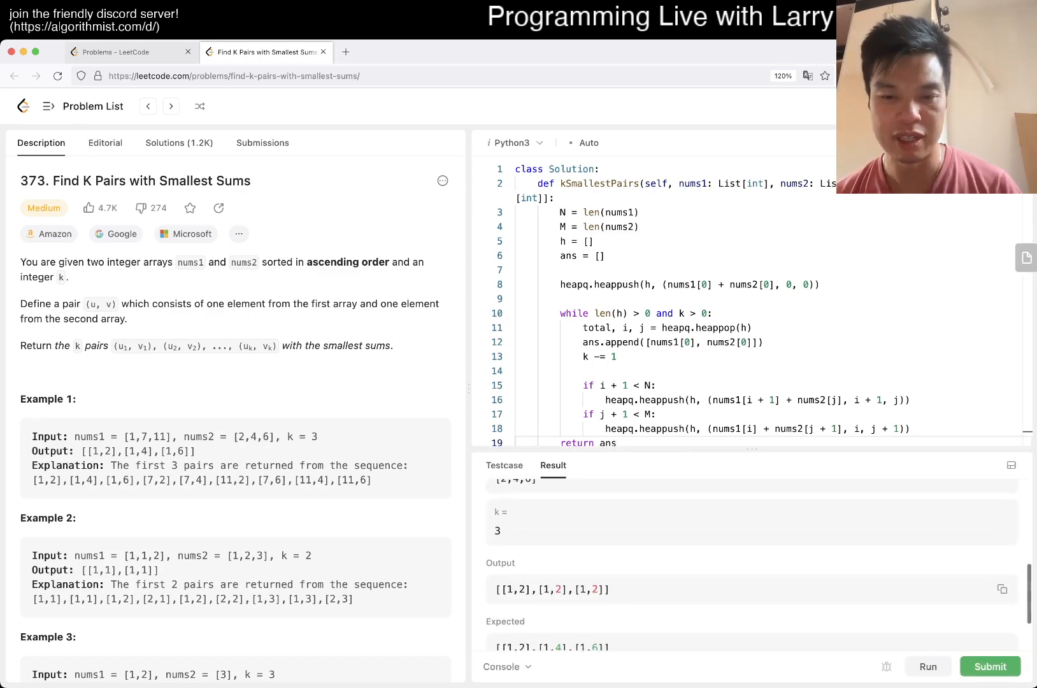
{"action": "scroll", "scroll_direction": "down", "scroll_amount": 3}
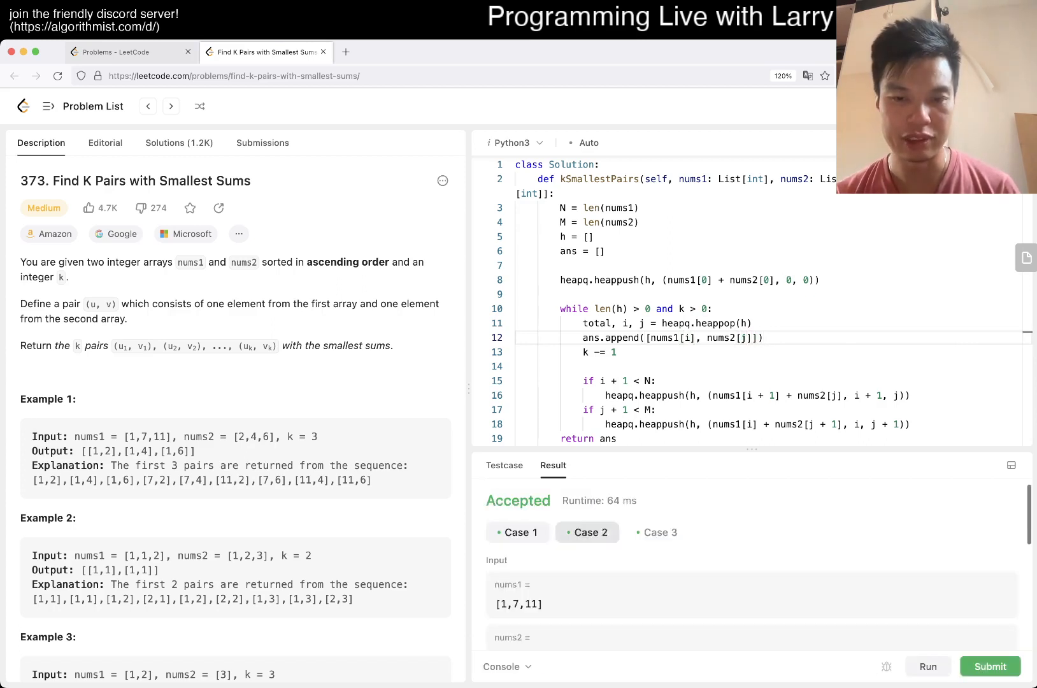
{"action": "left_click", "coordinate": [660, 532]}
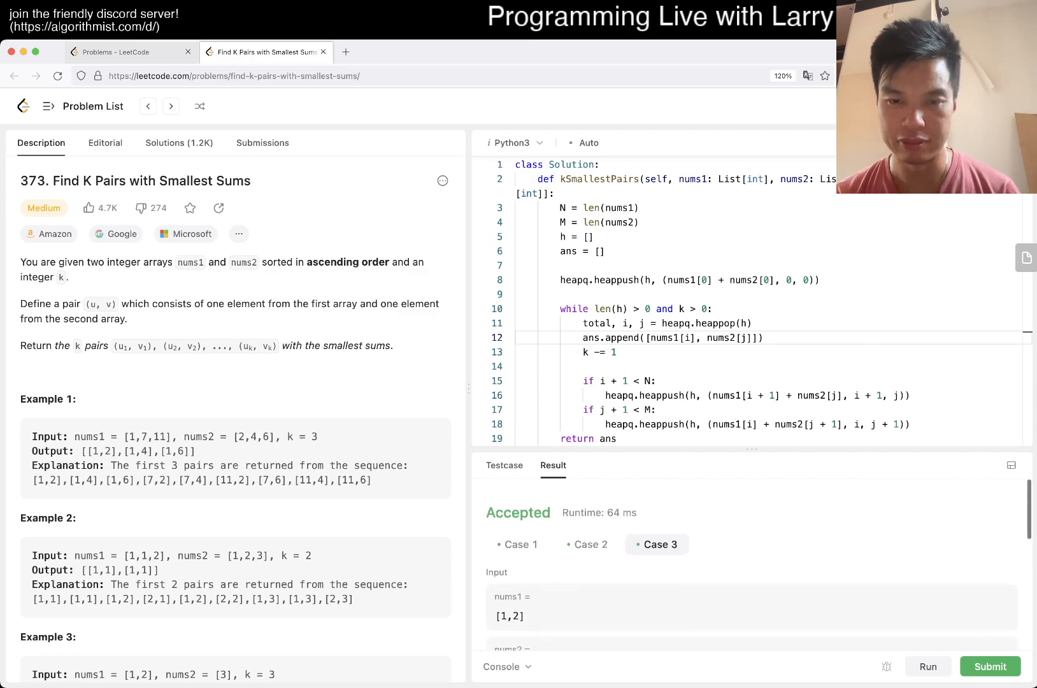
- Set test case 3's nums2 to [3,3] and add a case with nums1 beginning [1,2,3,4,5,6,7,8
{"action": "left_click", "coordinate": [504, 465]}
{"action": "type", "text": "[3,"}
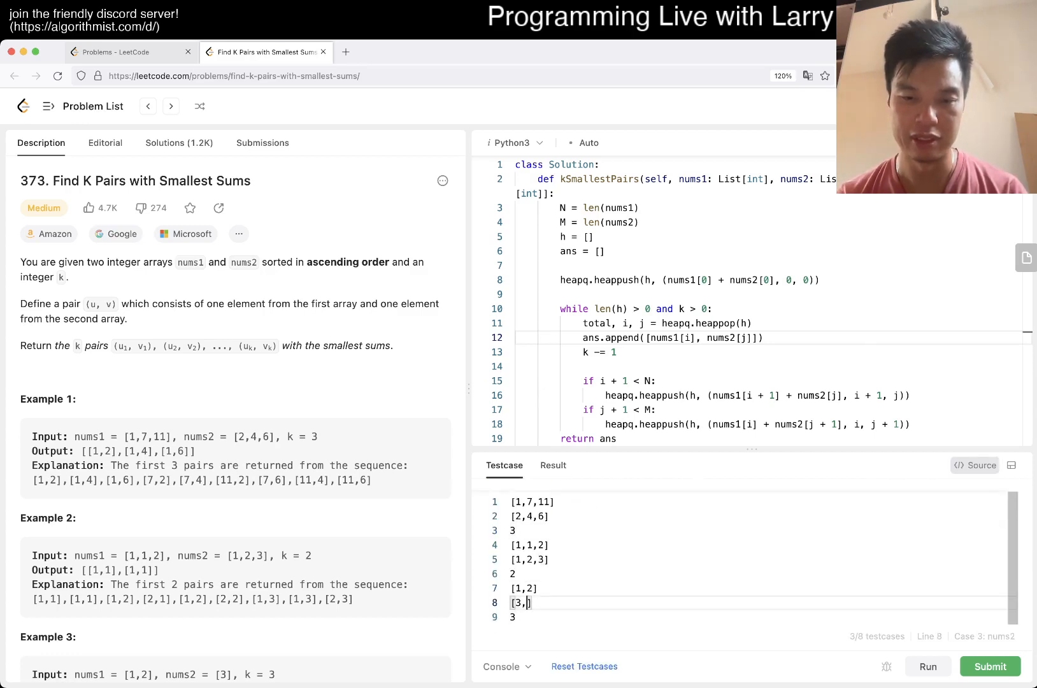
{"action": "type", "text": "3]"}
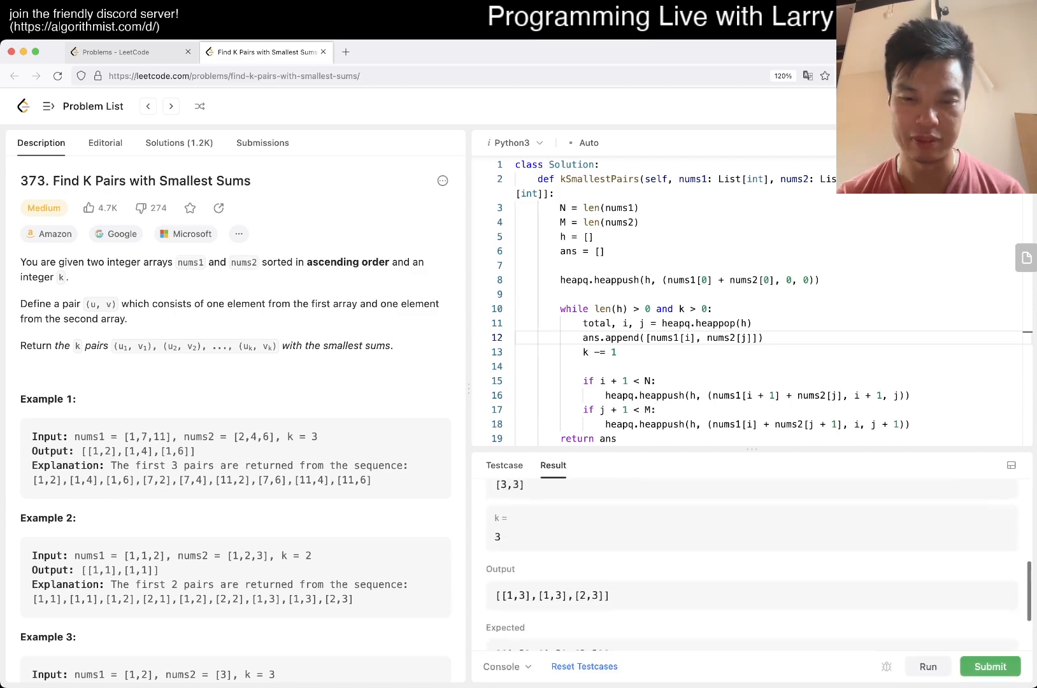
{"action": "left_click", "coordinate": [504, 465]}
{"action": "type", "text": "[1,1,"}
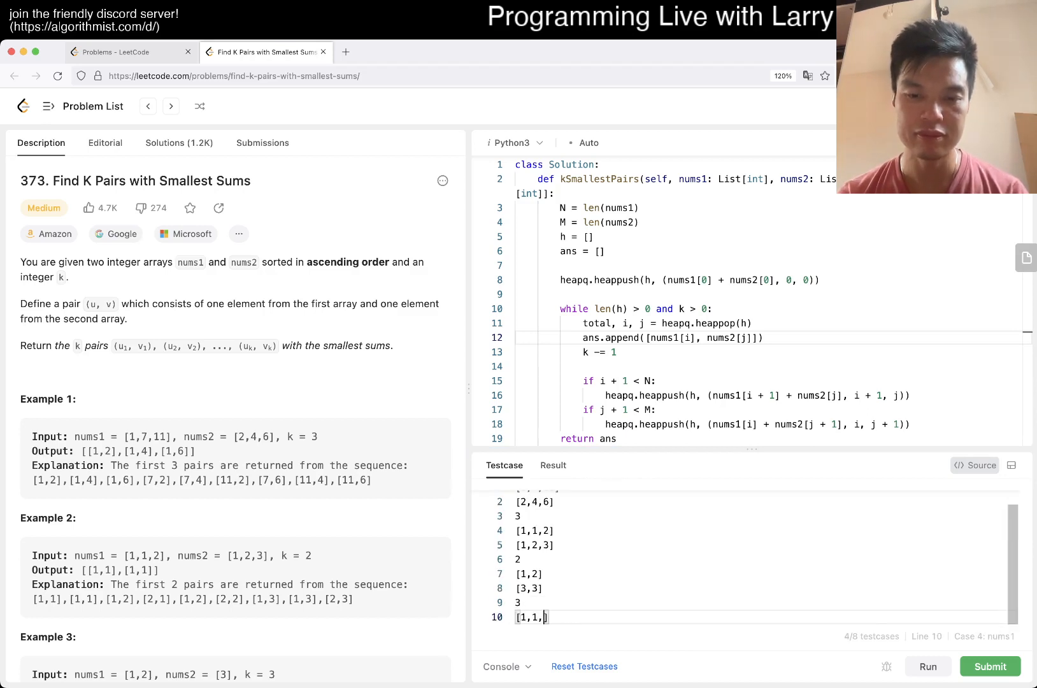
{"action": "type", "text": "2"}
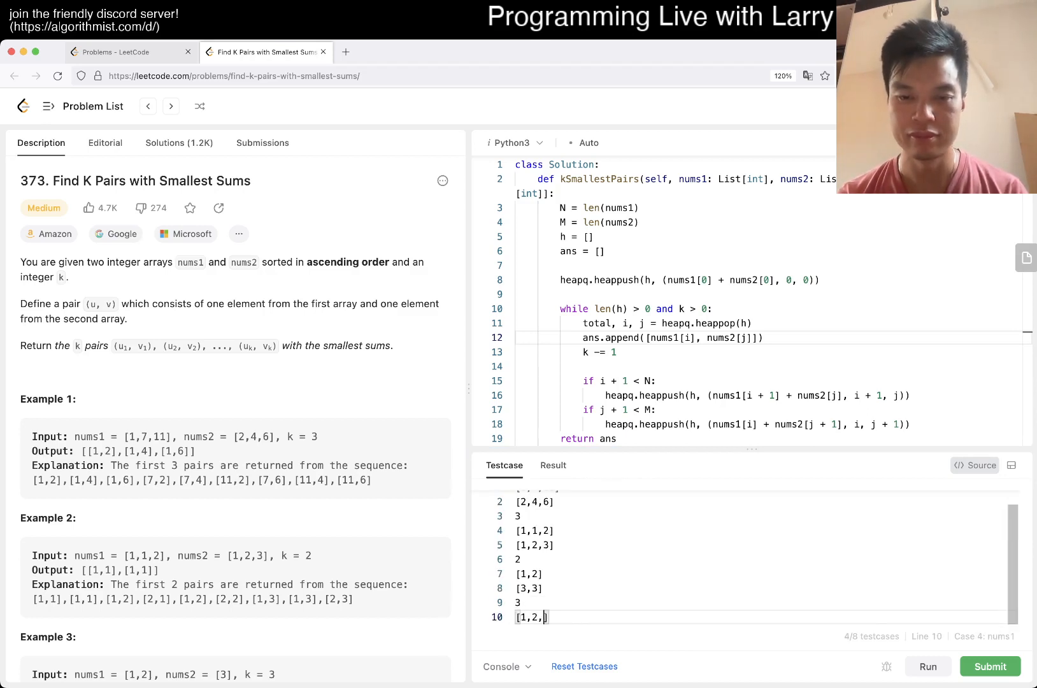
{"action": "type", "text": "3,4,5,6,7,8"}
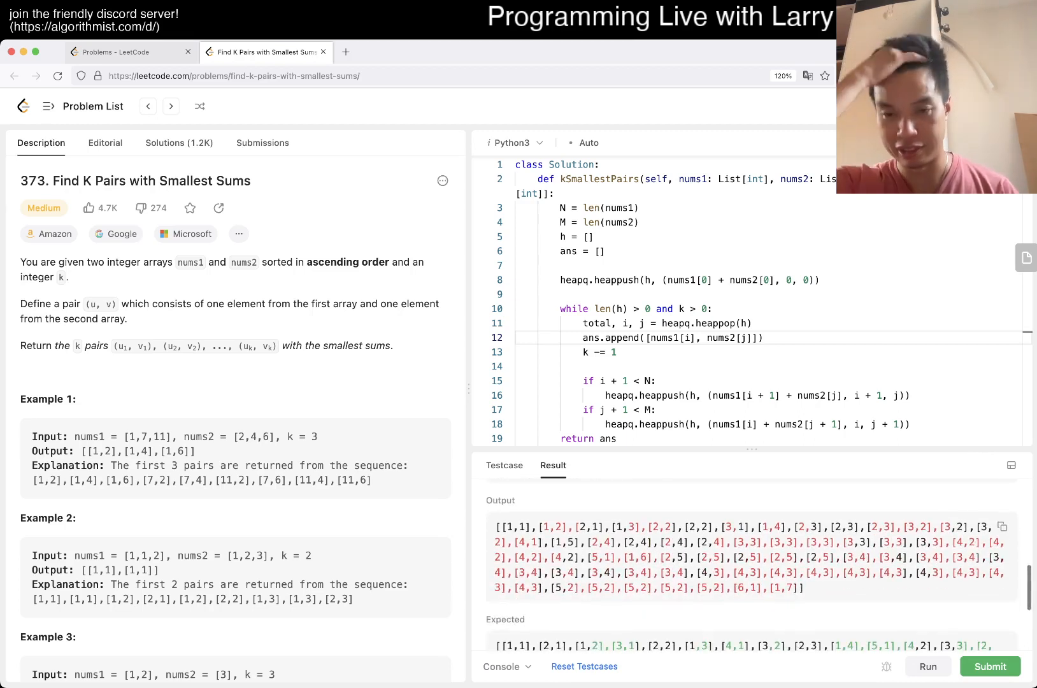
- Scroll through the Result versus Expected output and the Constraints, then hide the results
{"action": "scroll", "scroll_direction": "down", "scroll_amount": 3}
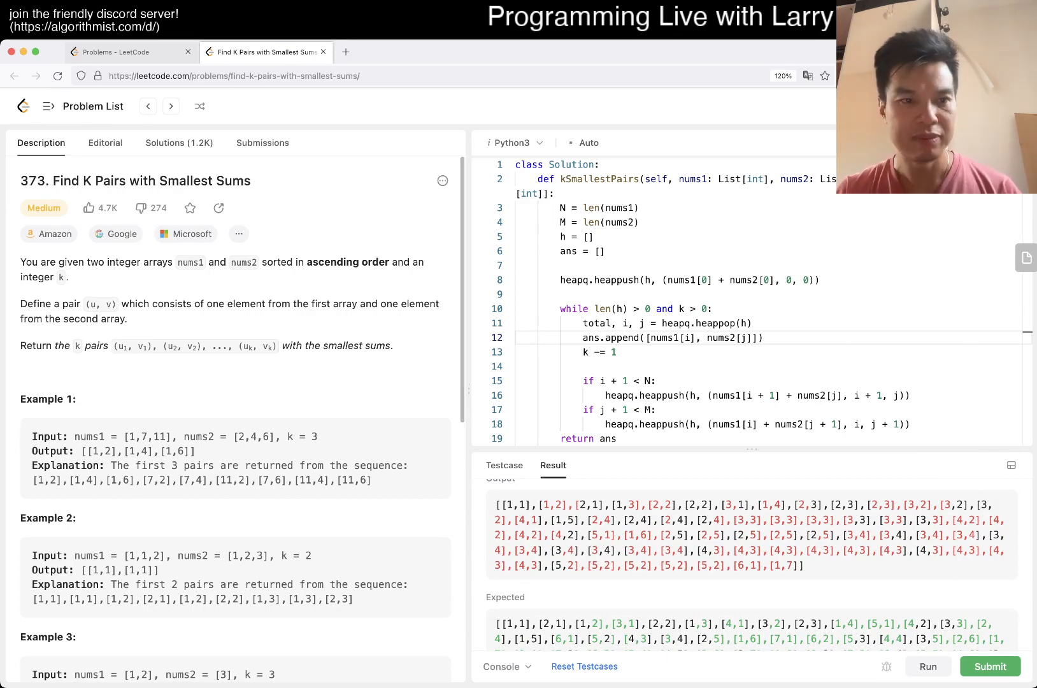
{"action": "scroll", "scroll_direction": "down", "scroll_amount": 3}
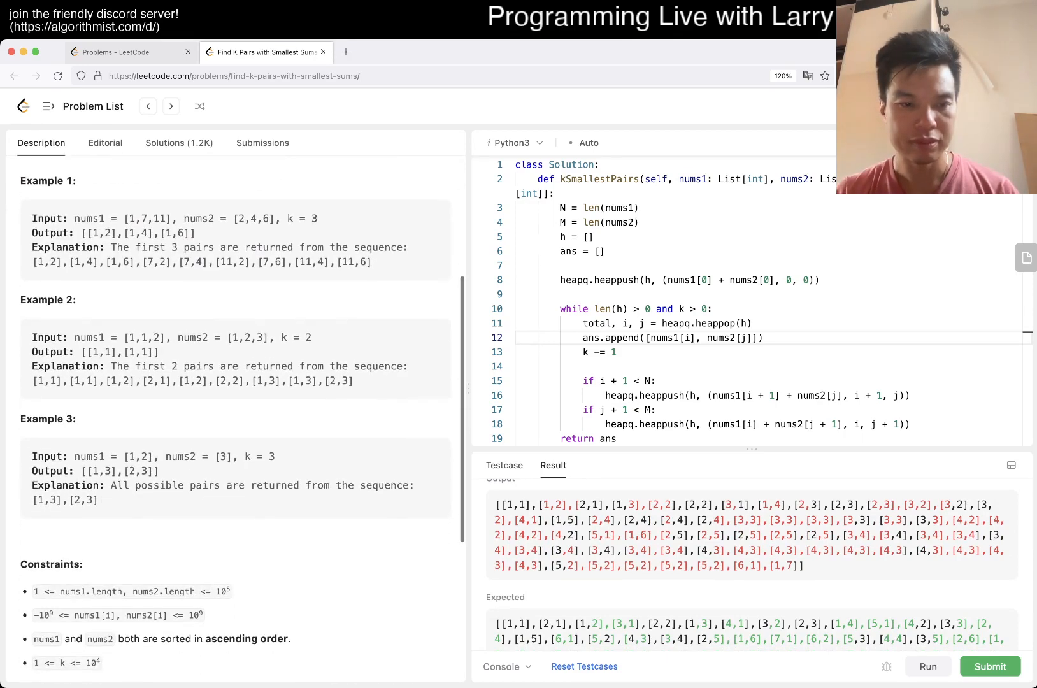
{"action": "scroll", "scroll_direction": "down", "scroll_amount": 3}
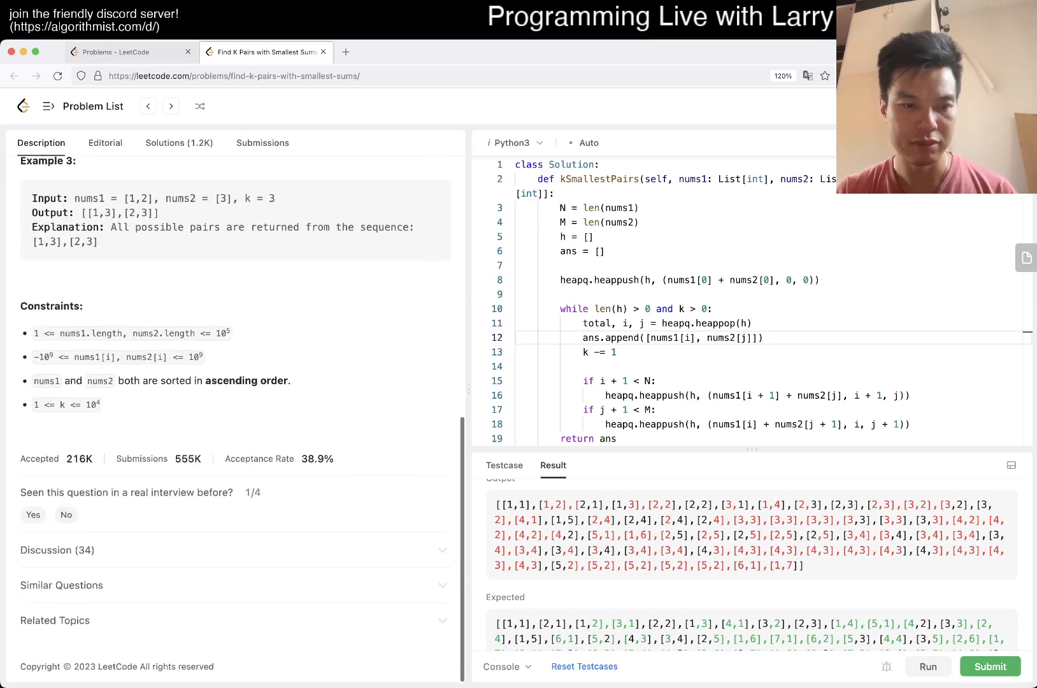
{"action": "scroll", "scroll_direction": "up", "scroll_amount": 3}
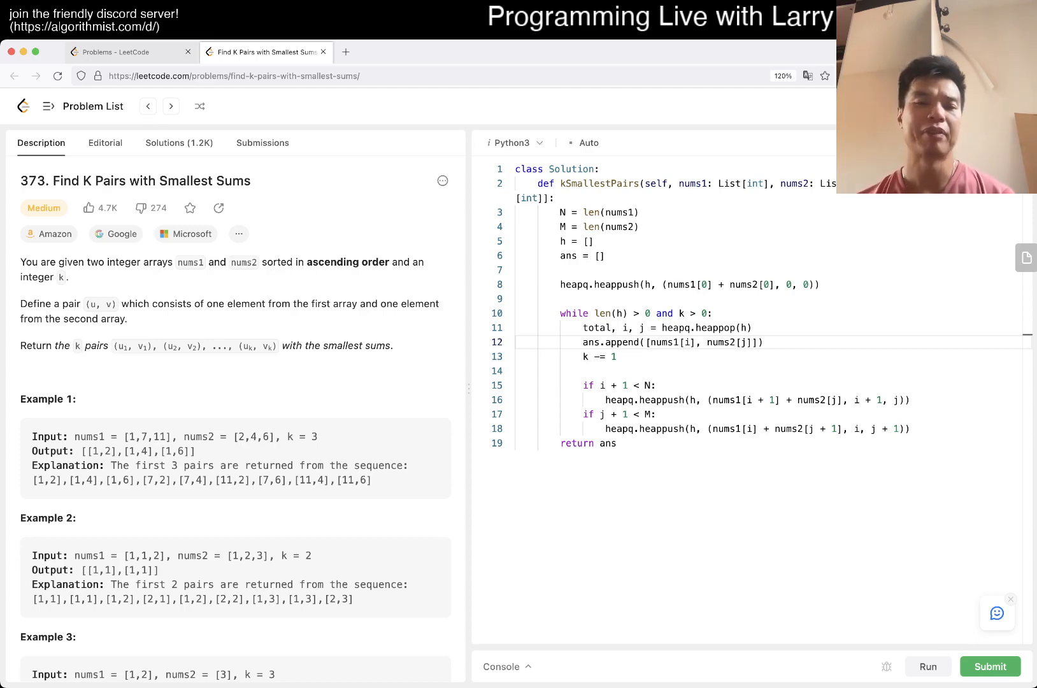
- Check the 10^4 bound on k in the constraints, then scroll back up to the code
{"action": "scroll", "scroll_direction": "down", "scroll_amount": 3}
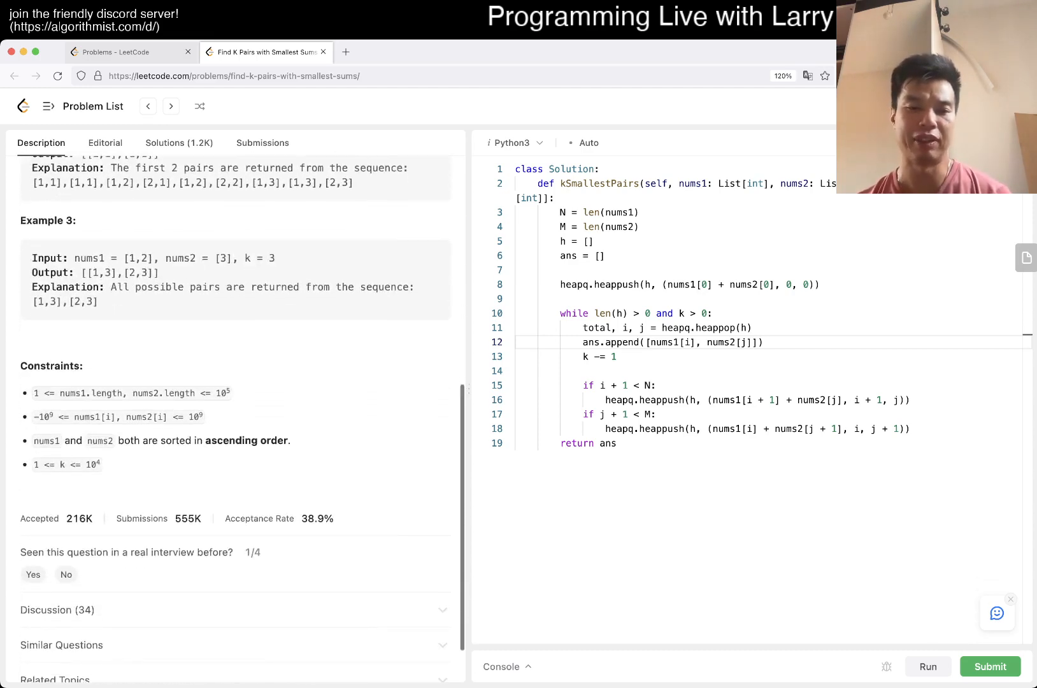
{"action": "double_click", "coordinate": [88, 465]}
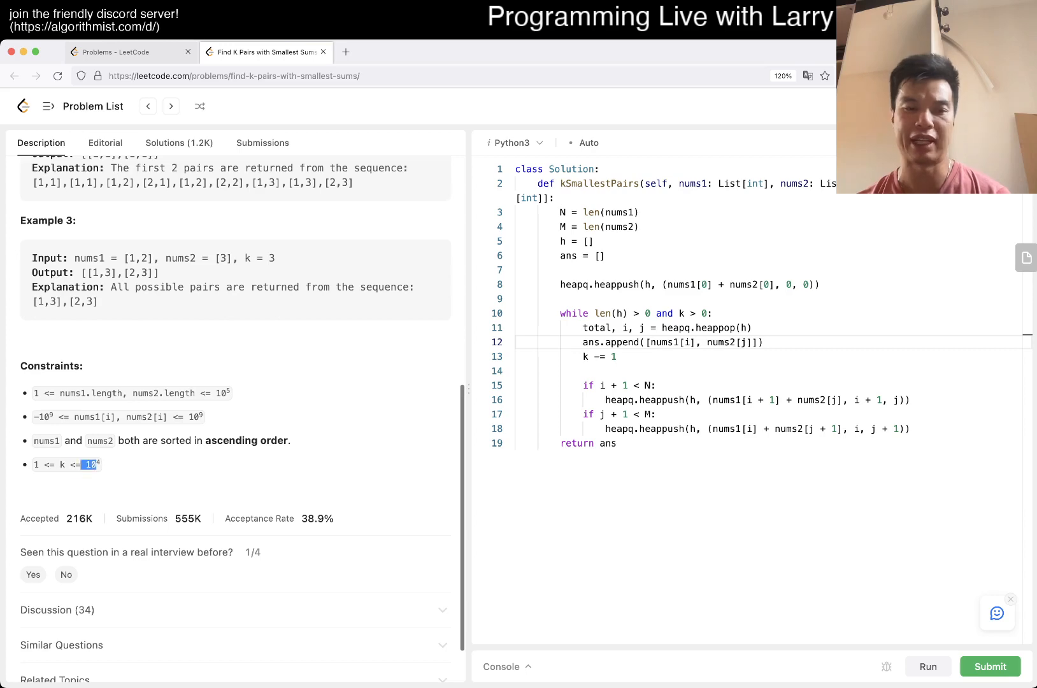
{"action": "scroll", "scroll_direction": "up", "scroll_amount": 3}
{"action": "type", "text": "if i "}
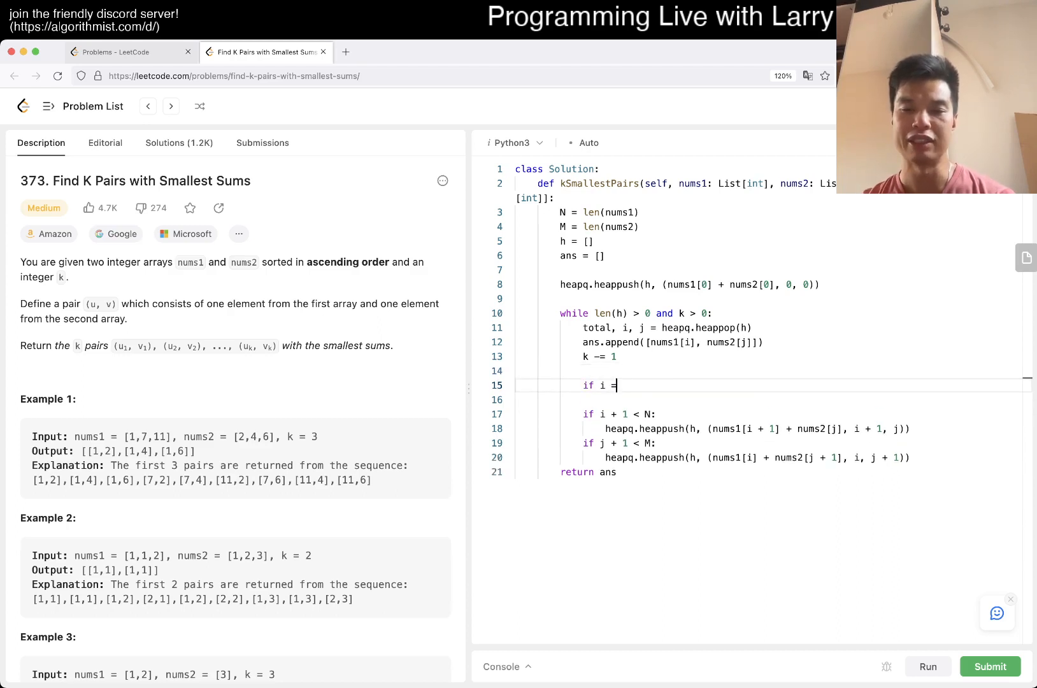
- Complete 'if i == j:' with a bounds-checked j+1 push, then add 'elif i > j:' and 'else:' branches
{"action": "type", "text": "= j:"}
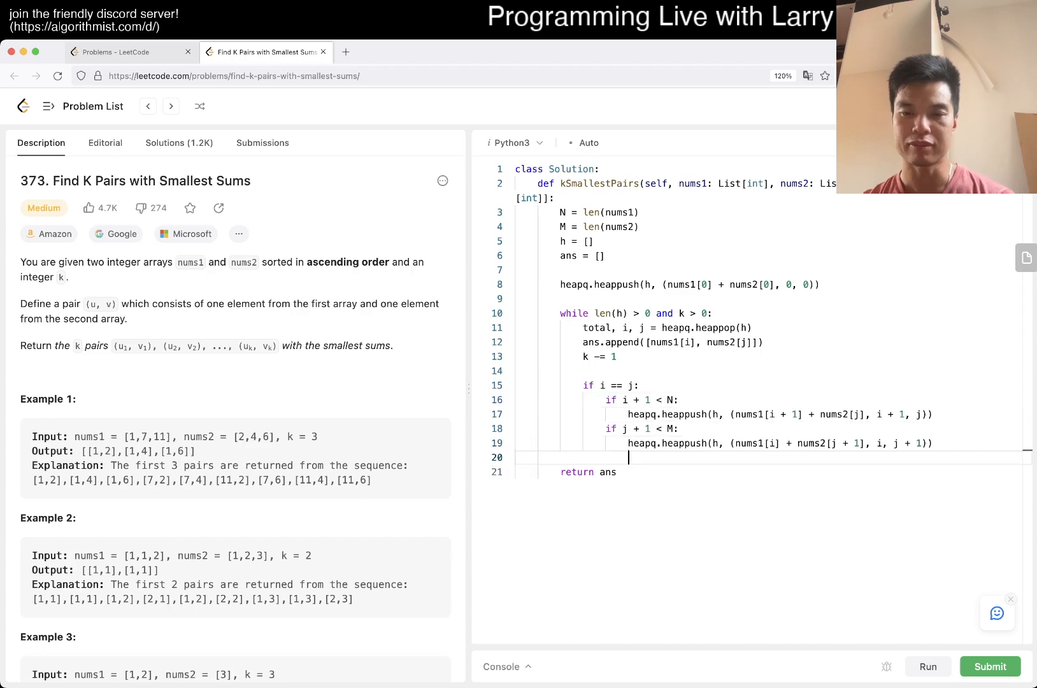
{"action": "type", "text": "if i + 1 < N a"}
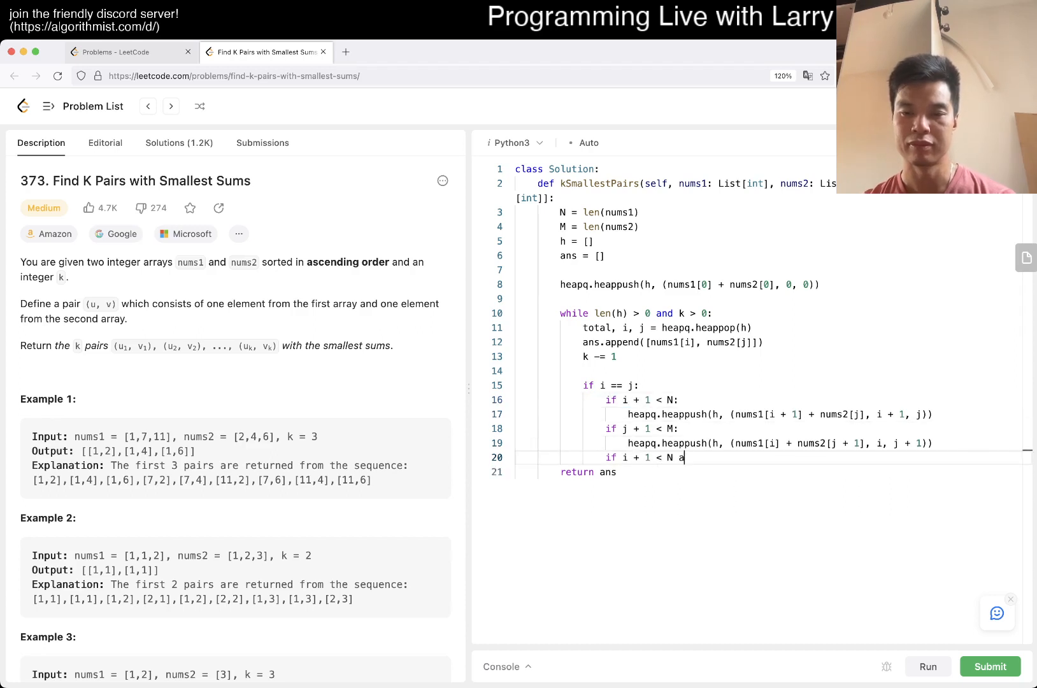
{"action": "type", "text": "nd j + 1 < M:"}
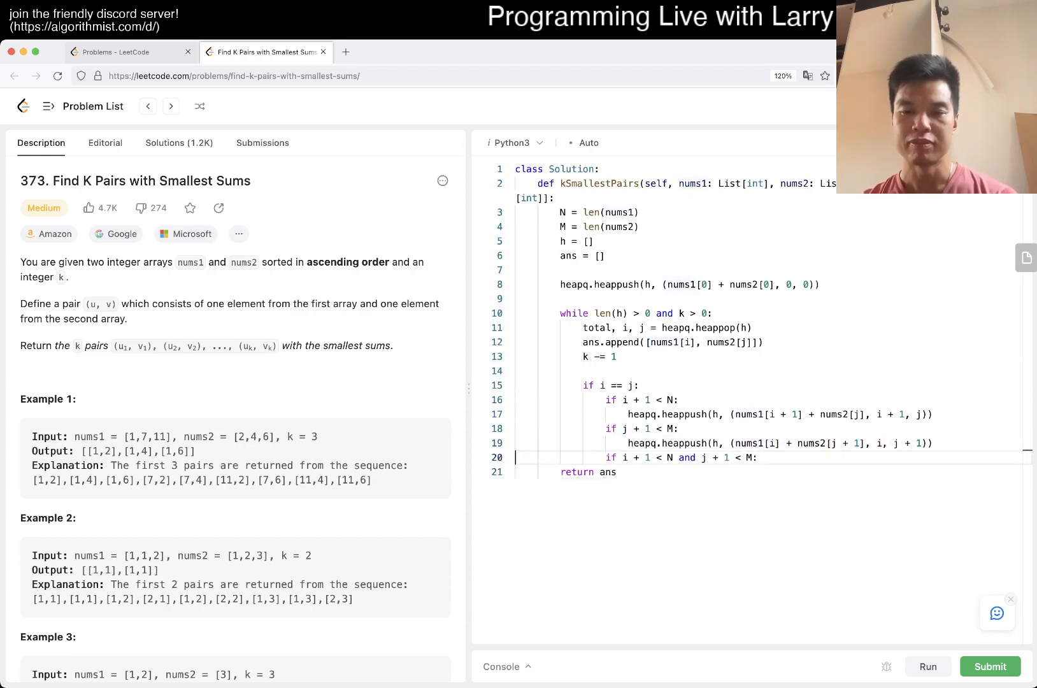
{"action": "type", "text": "heapq.heappush(h, (nums1[i] + nums2[j + 1], i, j + 1))"}
{"action": "type", "text": "elif i"}
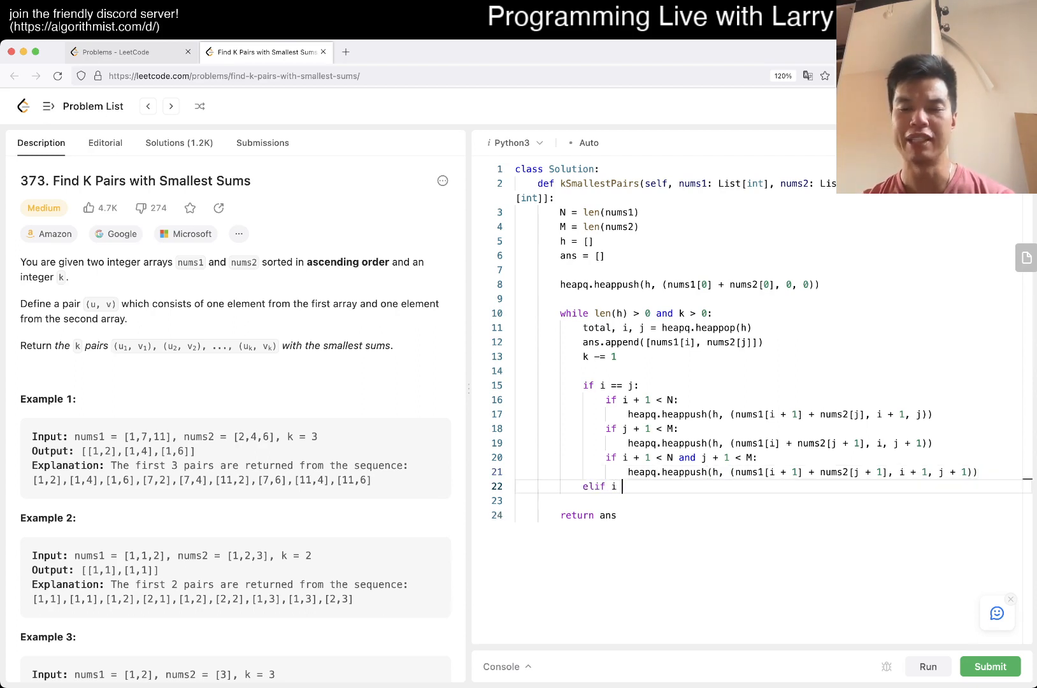
{"action": "type", "text": "> j:"}
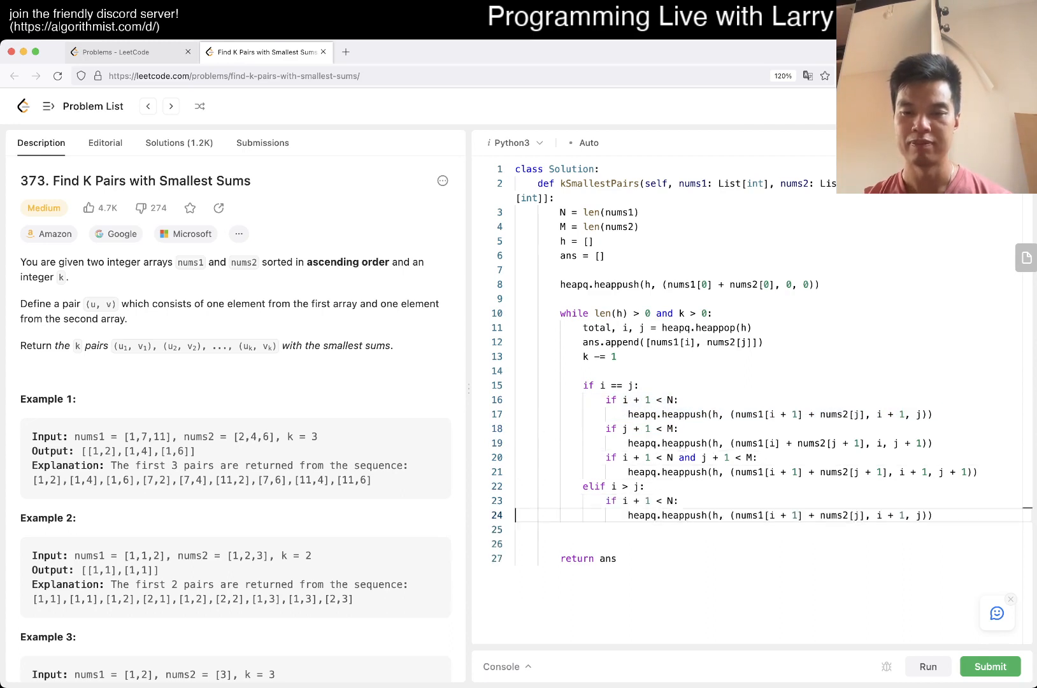
{"action": "type", "text": "else:"}
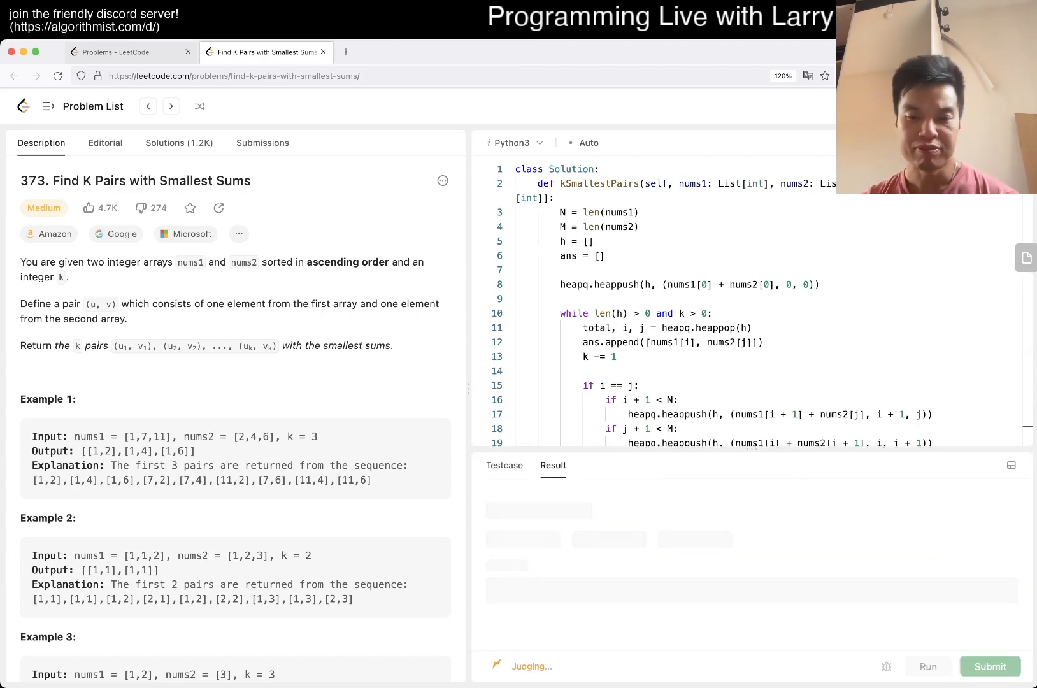
- Submit the three-branch heap solution, dismiss the daily challenge popup, and reopen Description
{"action": "left_click", "coordinate": [990, 667]}
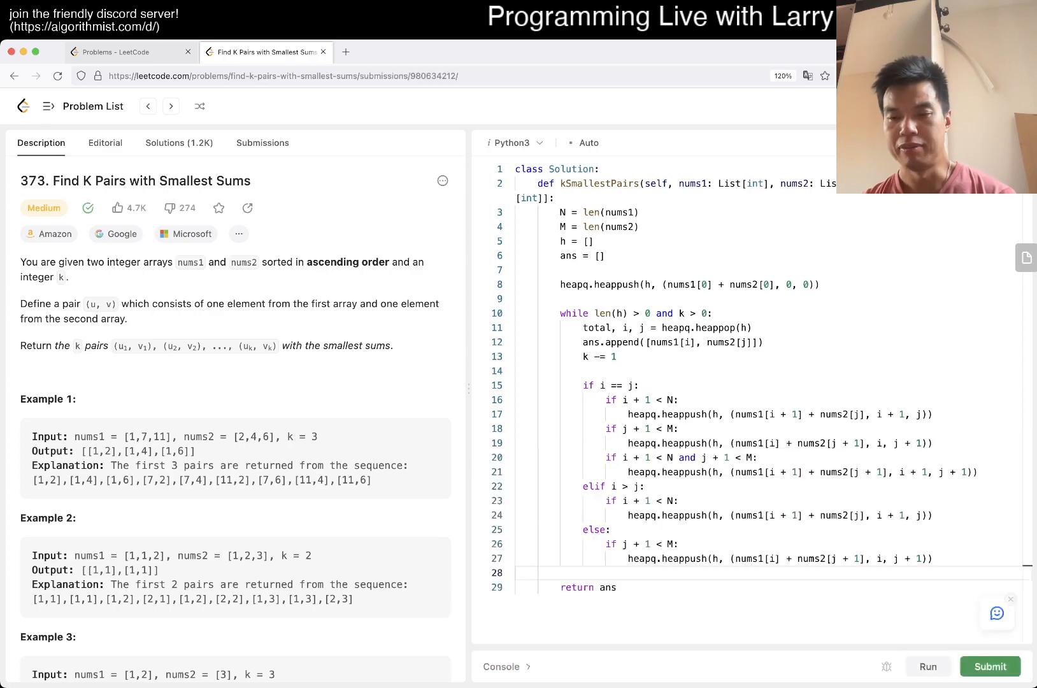
{"action": "left_click", "coordinate": [990, 667]}
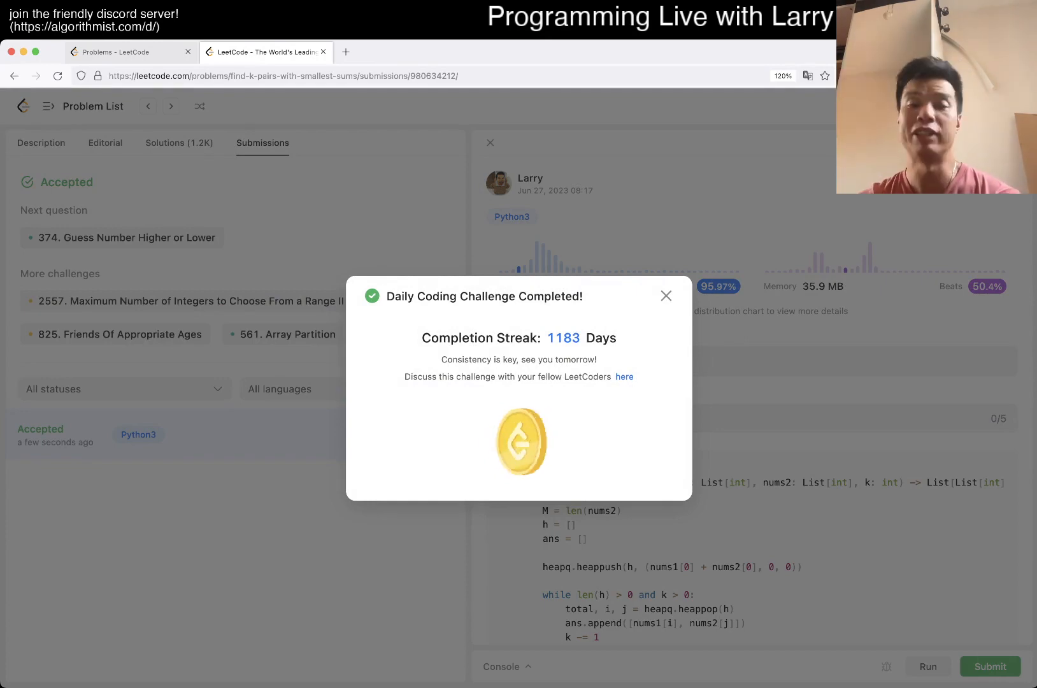
{"action": "left_click", "coordinate": [667, 296]}
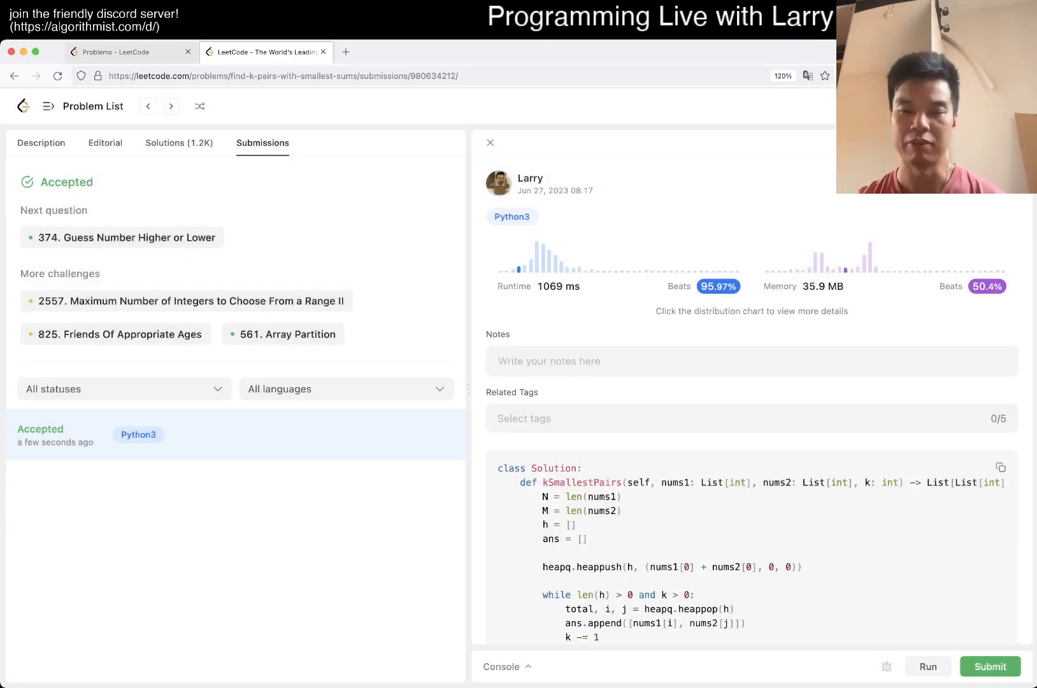
{"action": "scroll", "scroll_direction": "down", "scroll_amount": 3}
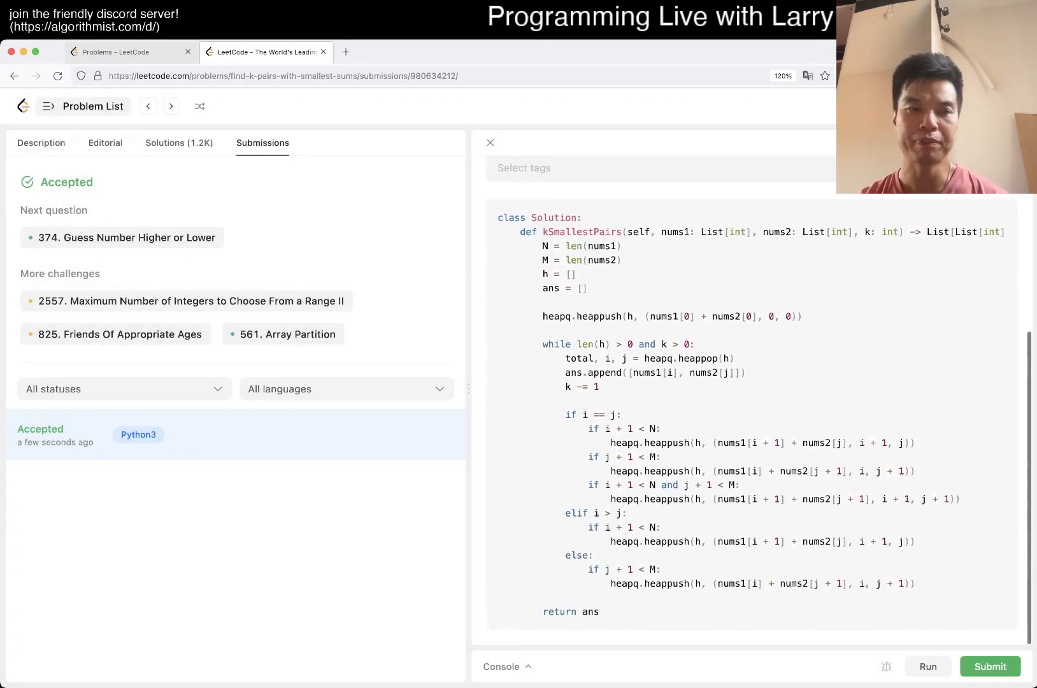
{"action": "left_click", "coordinate": [41, 143]}
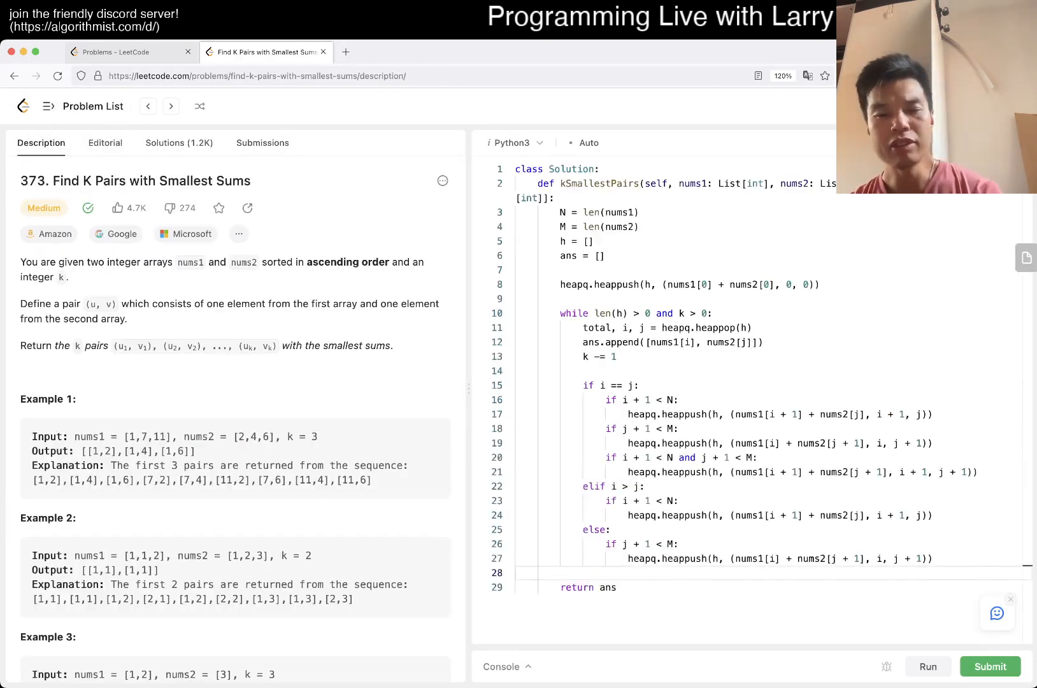